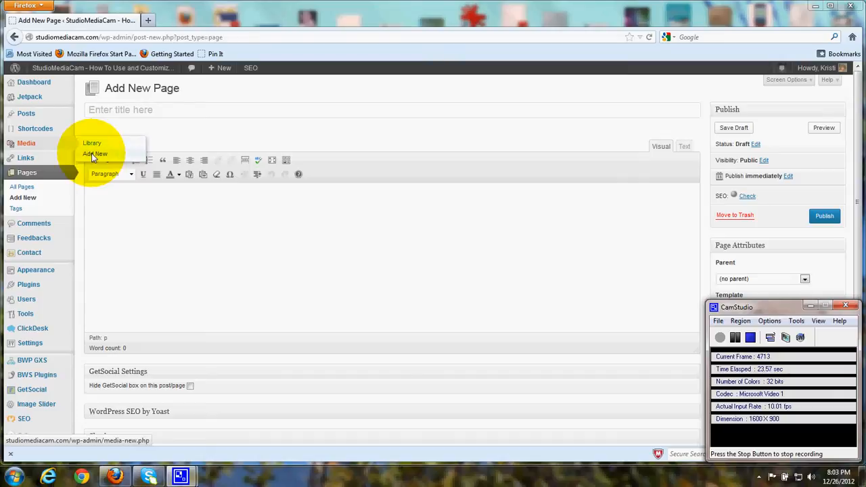
{"action": "mouse_move", "coordinate": [54, 147]}
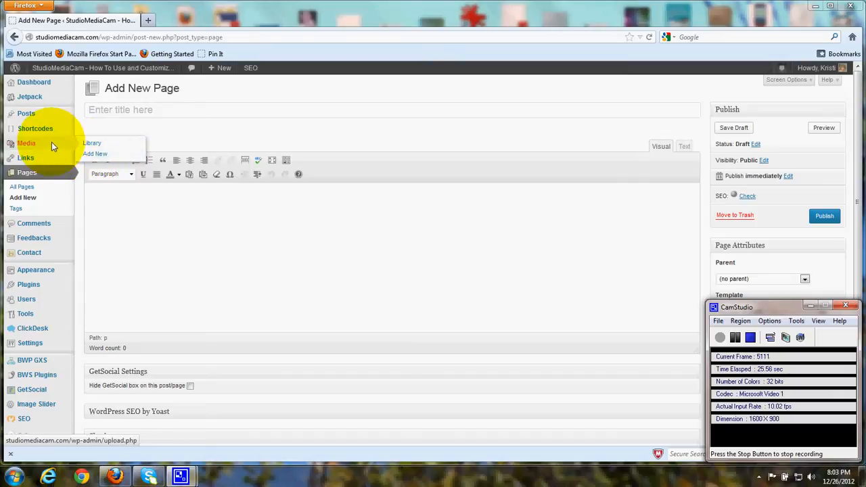
{"action": "mouse_move", "coordinate": [151, 220]}
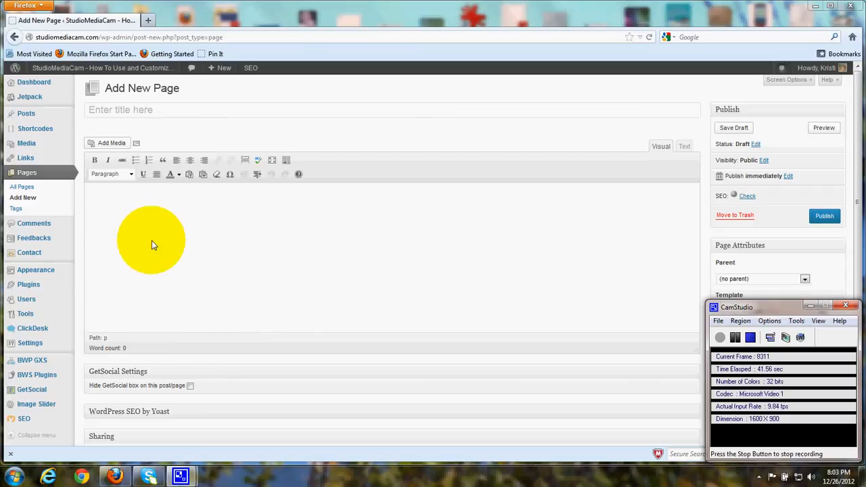
{"action": "mouse_move", "coordinate": [98, 198]}
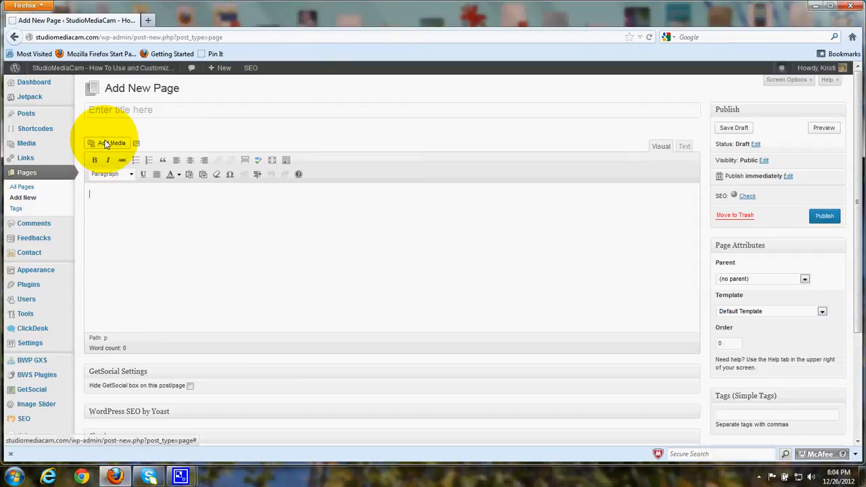
Bring up the Insert Media window on its Media Library of existing images.
{"action": "left_click", "coordinate": [111, 143]}
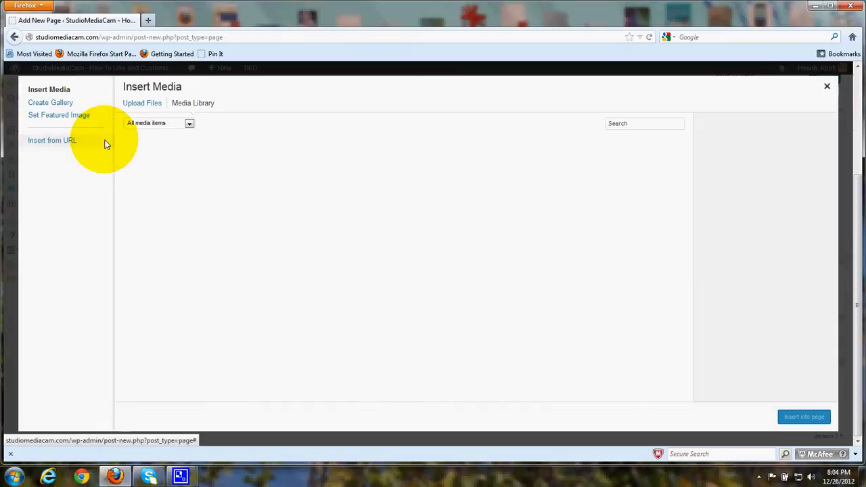
{"action": "left_click", "coordinate": [193, 103]}
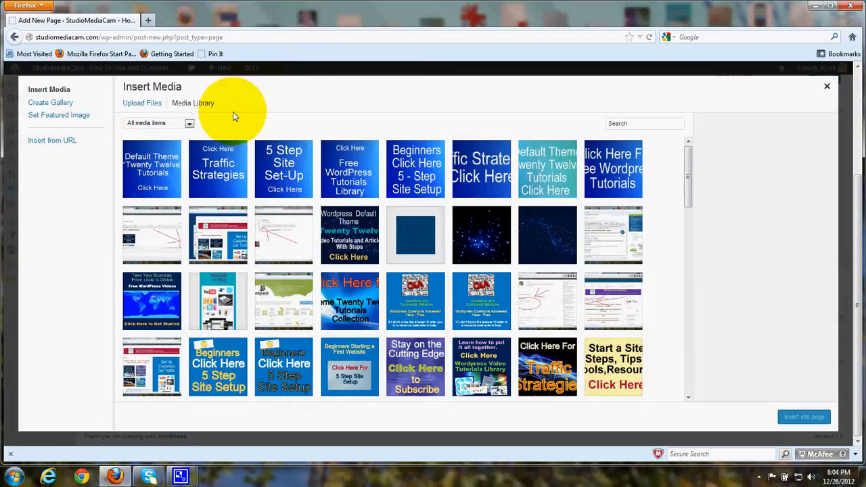
{"action": "mouse_move", "coordinate": [244, 114]}
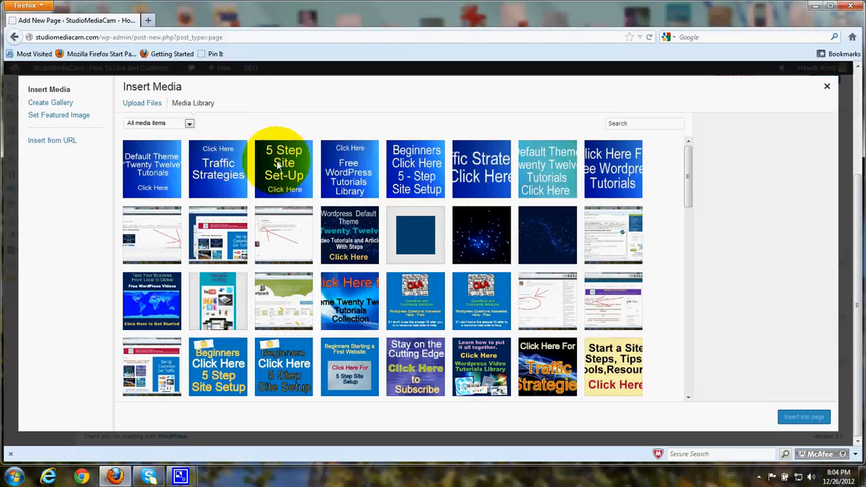
{"action": "mouse_move", "coordinate": [458, 379]}
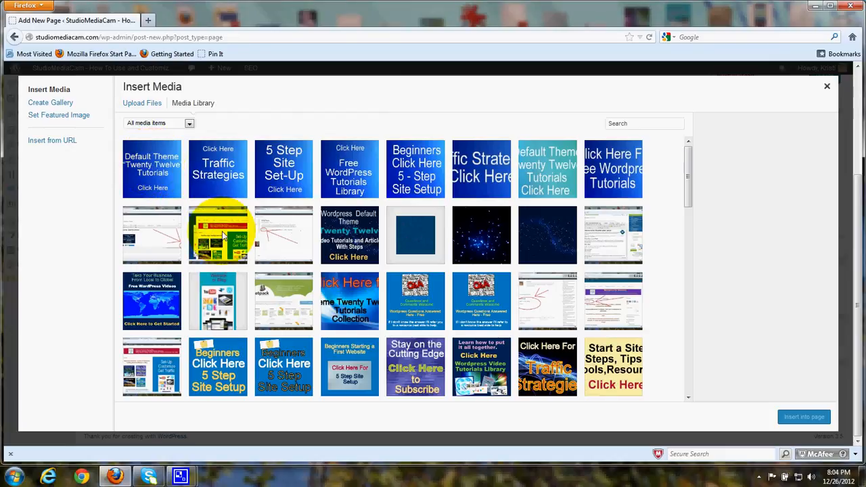
Select the customize-tab screenshot thumbnail to show its Attachment Details.
{"action": "left_click", "coordinate": [218, 235]}
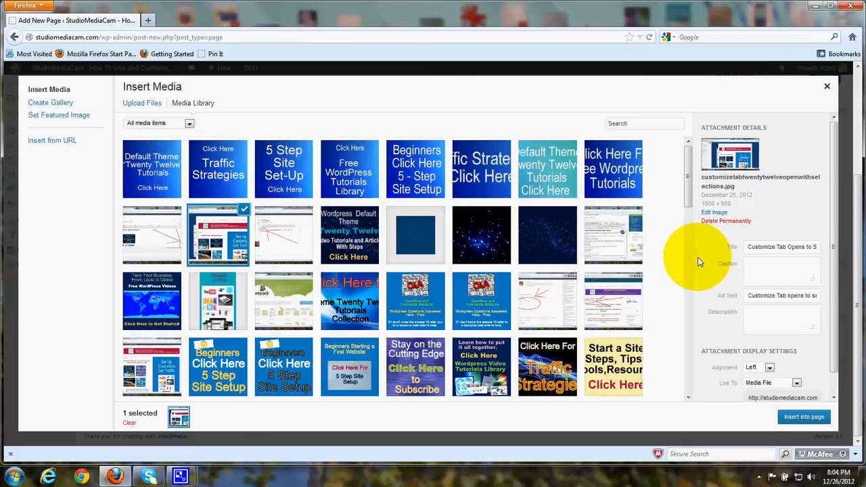
{"action": "mouse_move", "coordinate": [697, 255]}
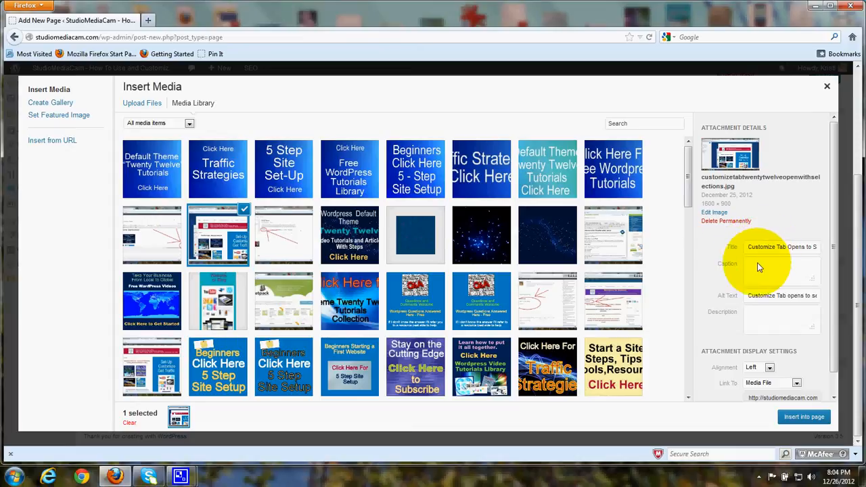
{"action": "mouse_move", "coordinate": [796, 278]}
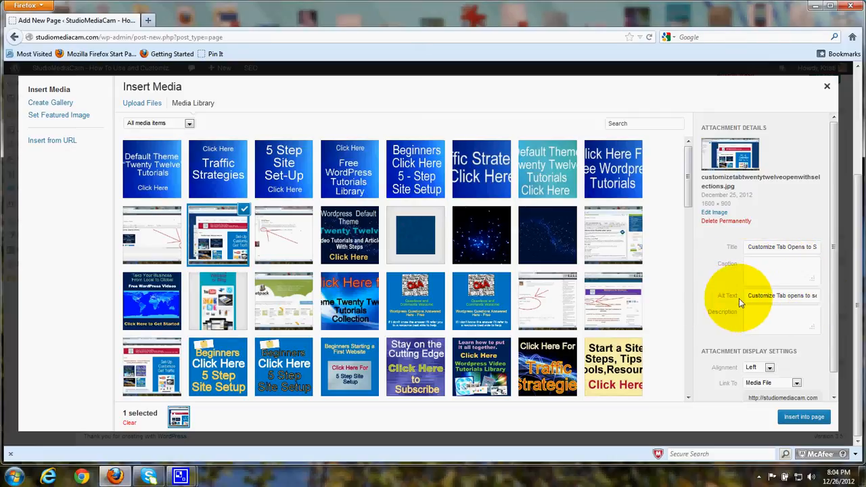
{"action": "mouse_move", "coordinate": [802, 297]}
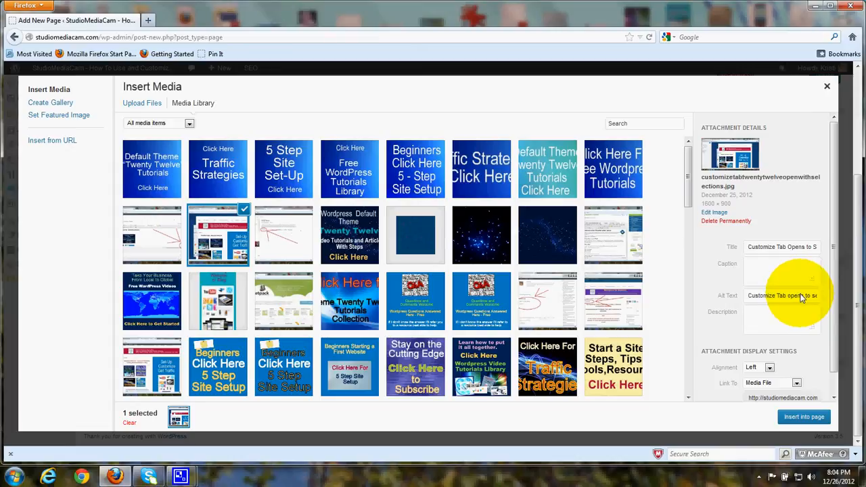
{"action": "mouse_move", "coordinate": [764, 305]}
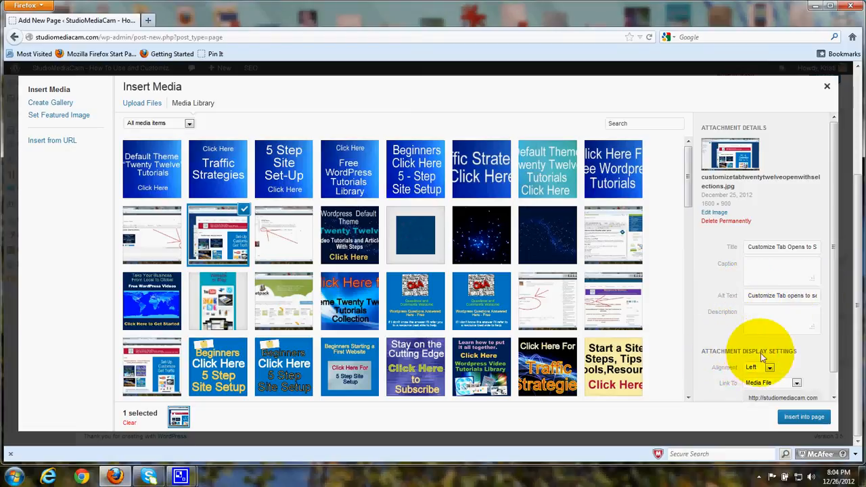
{"action": "mouse_move", "coordinate": [745, 376]}
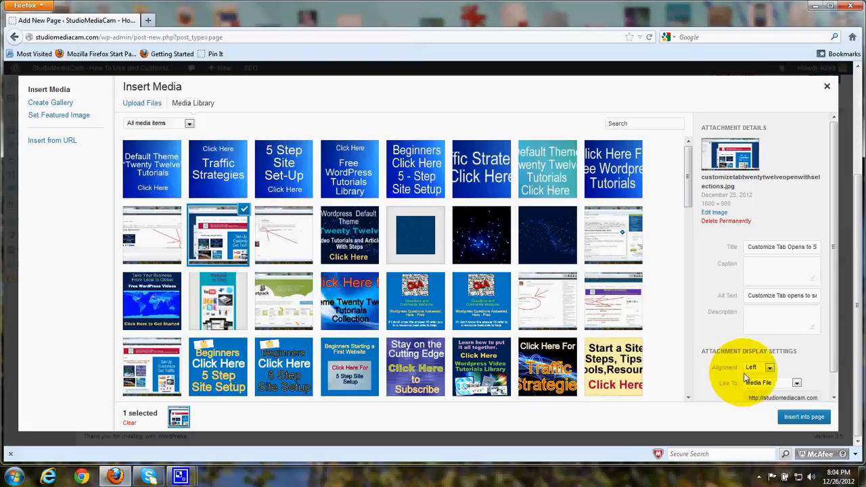
Set the screenshot to Left alignment, link it to its Media File, and list the size choices.
{"action": "left_click", "coordinate": [768, 369]}
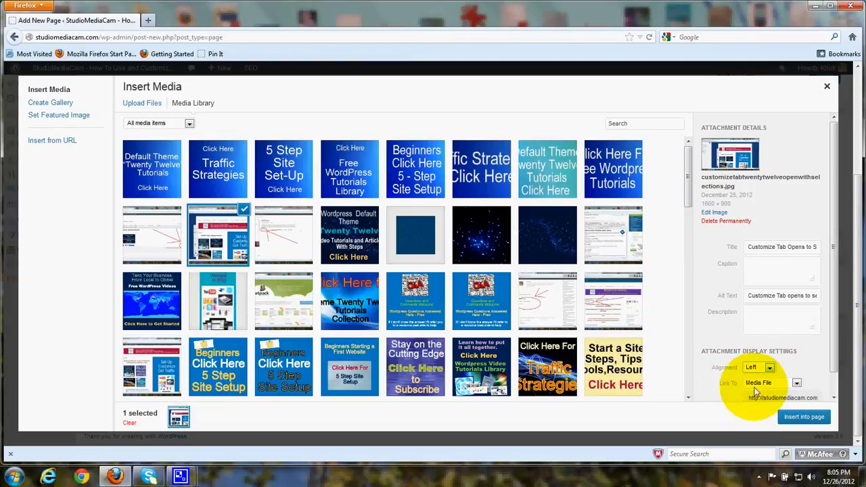
{"action": "scroll", "scroll_direction": "down", "scroll_amount": 3}
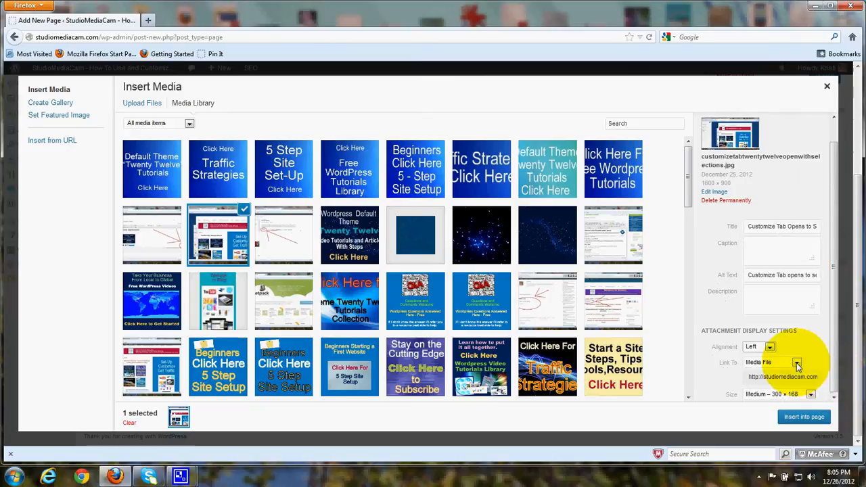
{"action": "left_click", "coordinate": [798, 362]}
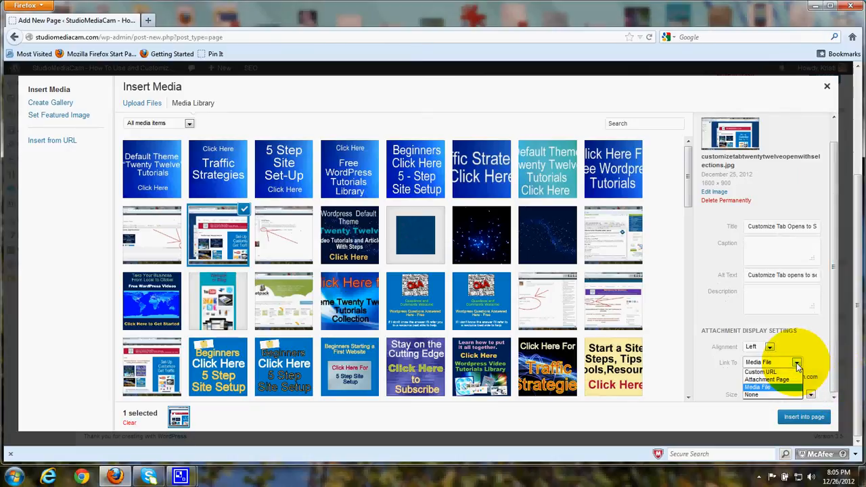
{"action": "mouse_move", "coordinate": [767, 373]}
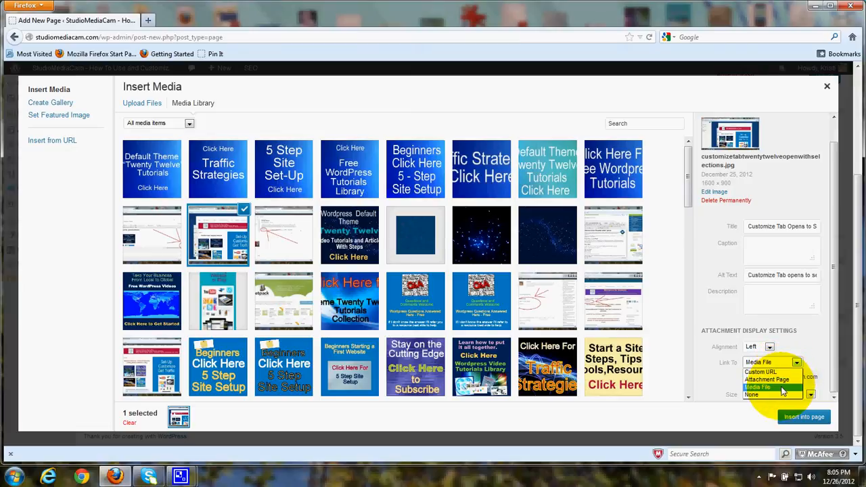
{"action": "left_click", "coordinate": [758, 387]}
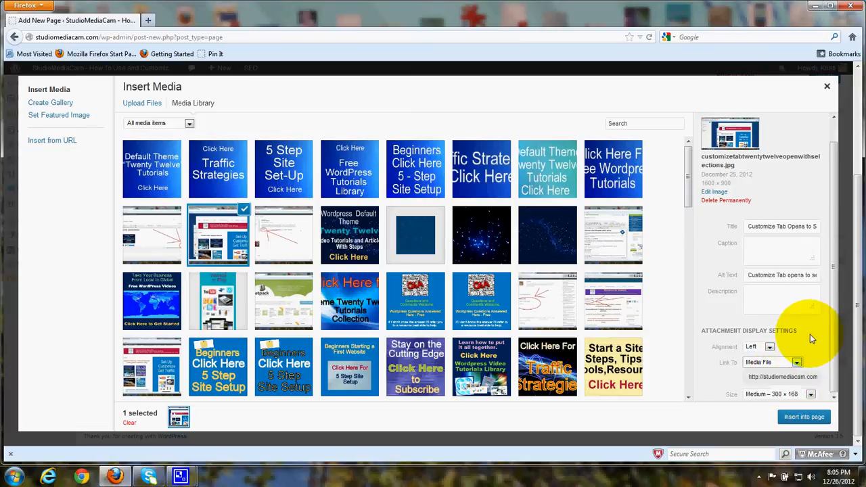
{"action": "mouse_move", "coordinate": [811, 341]}
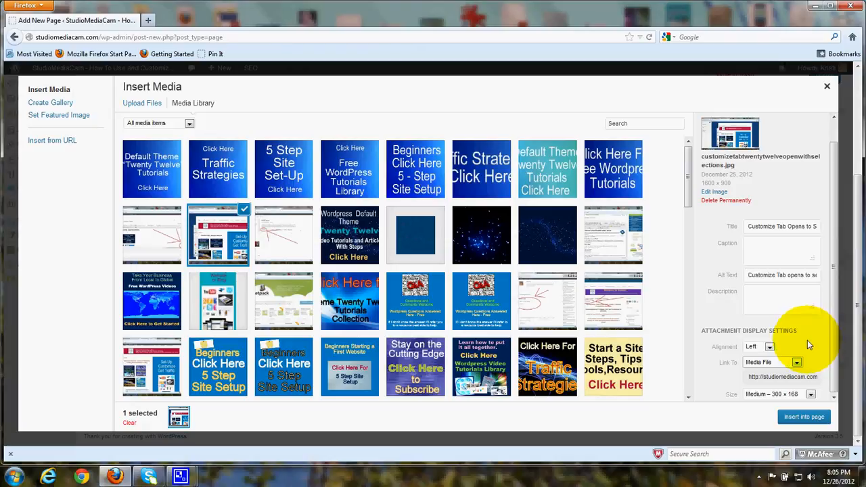
{"action": "mouse_move", "coordinate": [796, 395]}
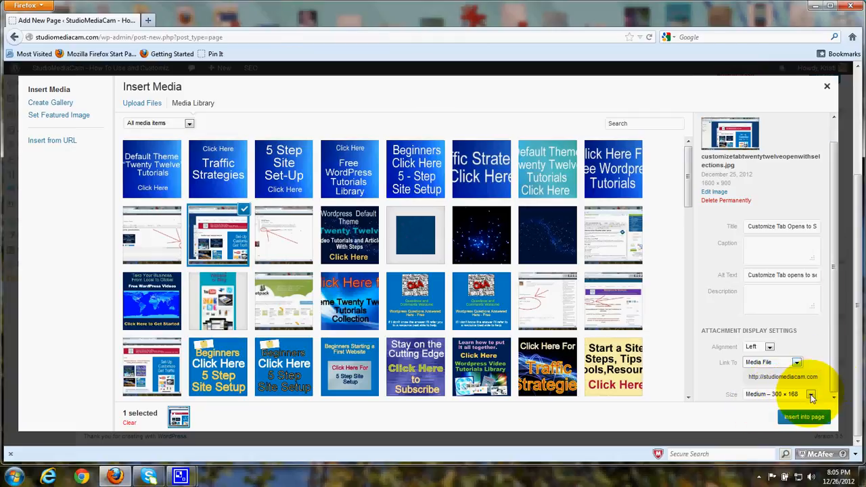
{"action": "left_click", "coordinate": [811, 394]}
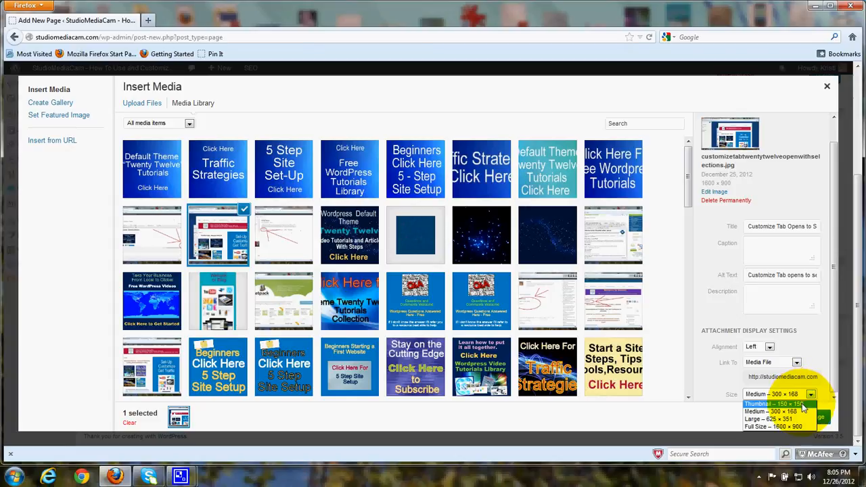
{"action": "mouse_move", "coordinate": [788, 428]}
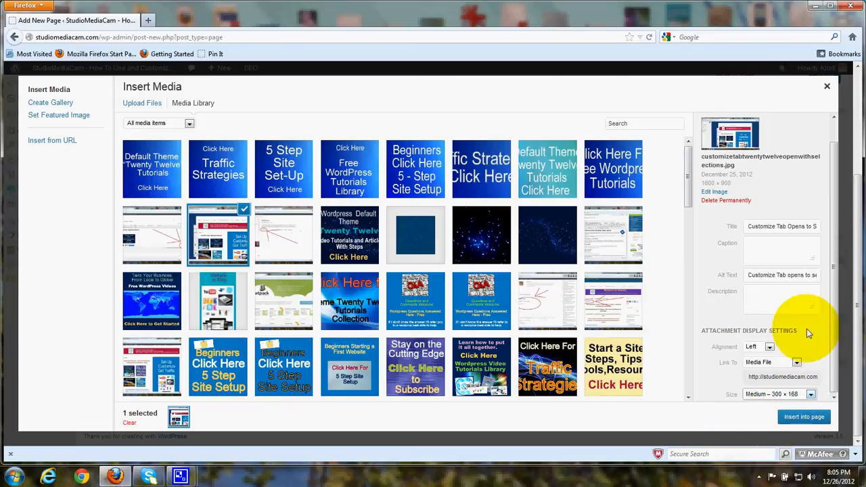
{"action": "mouse_move", "coordinate": [765, 236]}
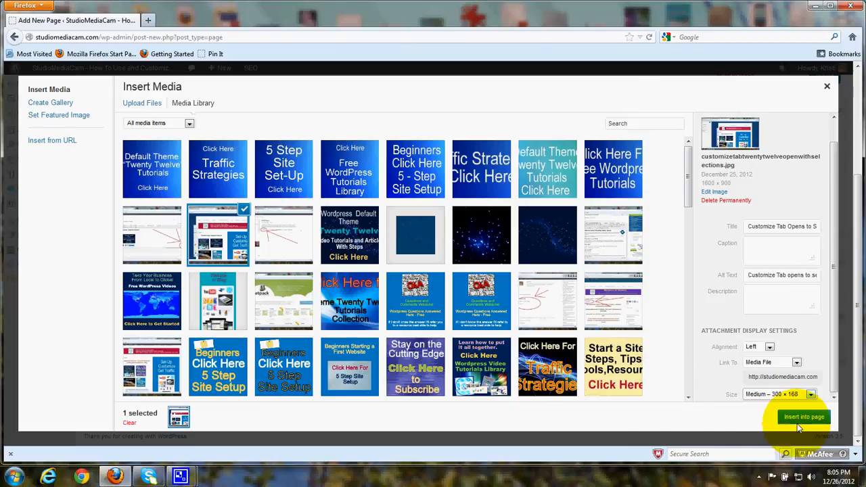
Insert the screenshot into the page draft and center-align it with the toolbar.
{"action": "left_click", "coordinate": [804, 417]}
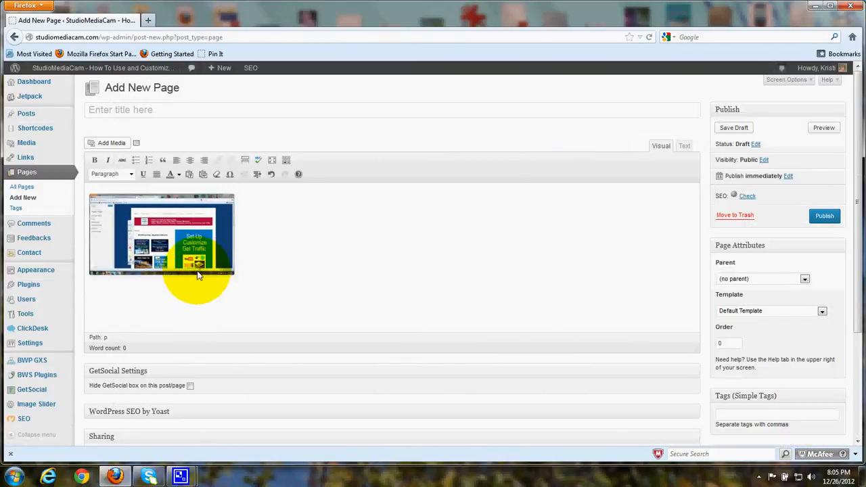
{"action": "left_click", "coordinate": [161, 235]}
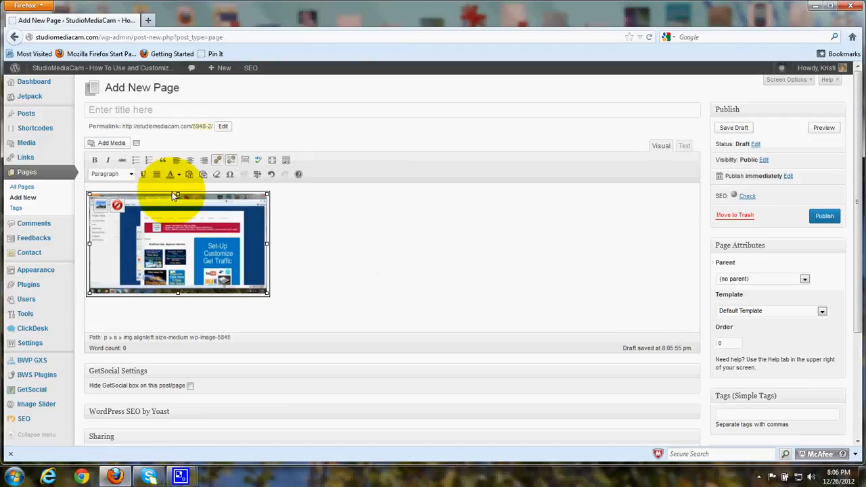
{"action": "left_click", "coordinate": [190, 160]}
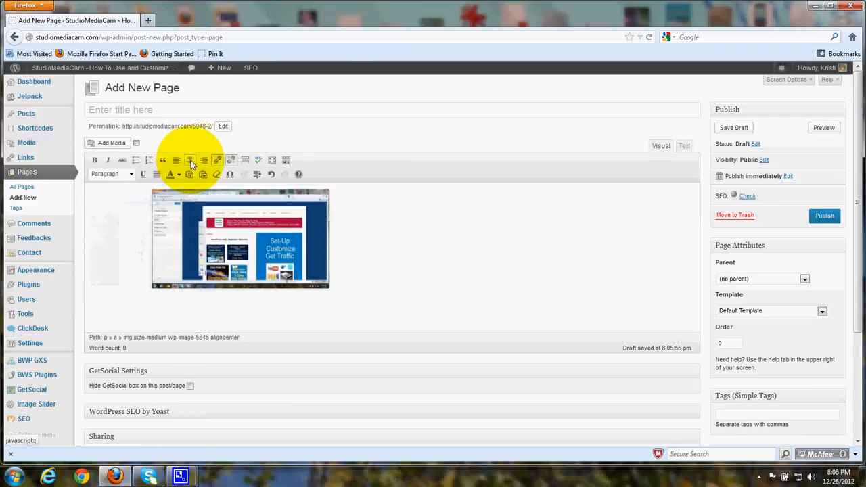
{"action": "left_click", "coordinate": [203, 160]}
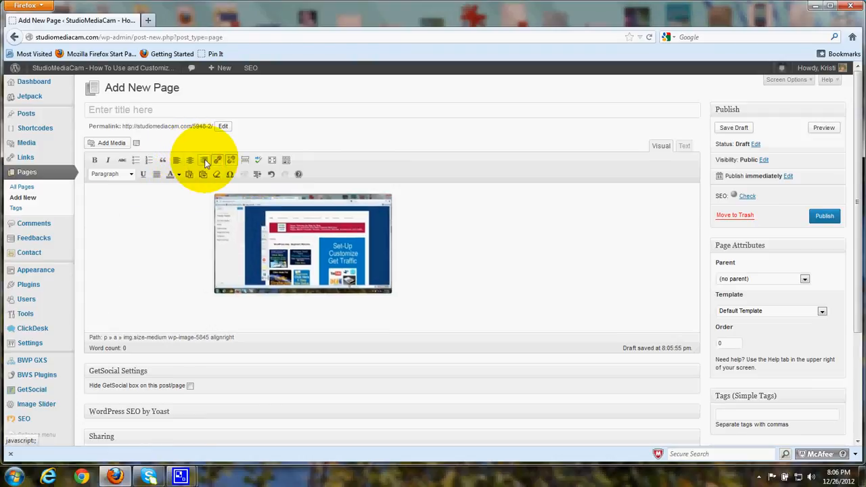
{"action": "left_click", "coordinate": [190, 159]}
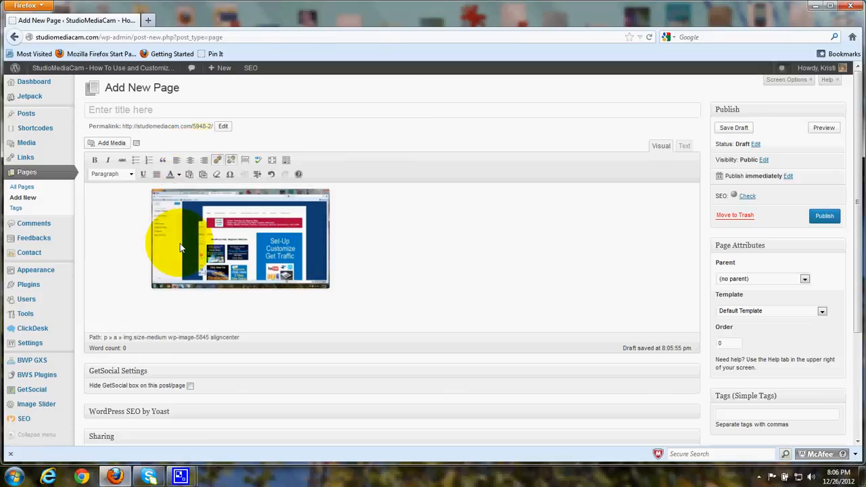
Delete the sample image and reopen Insert Media on its Upload Files view.
{"action": "left_click", "coordinate": [241, 238]}
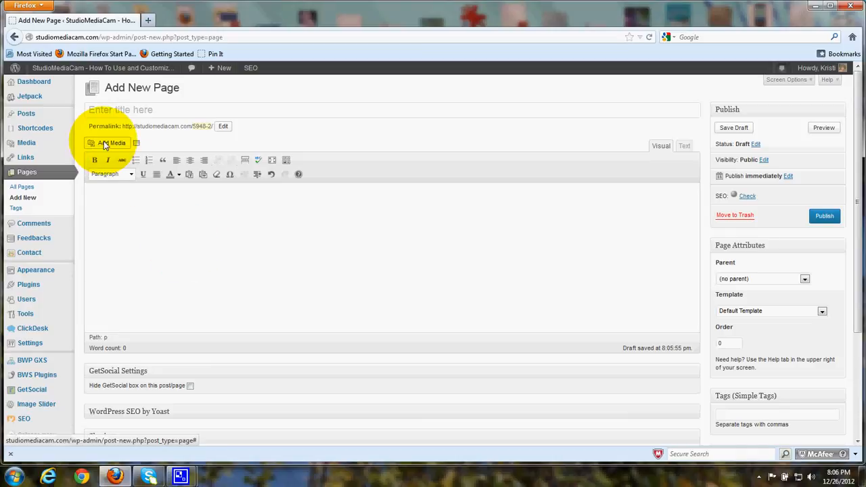
{"action": "left_click", "coordinate": [108, 143]}
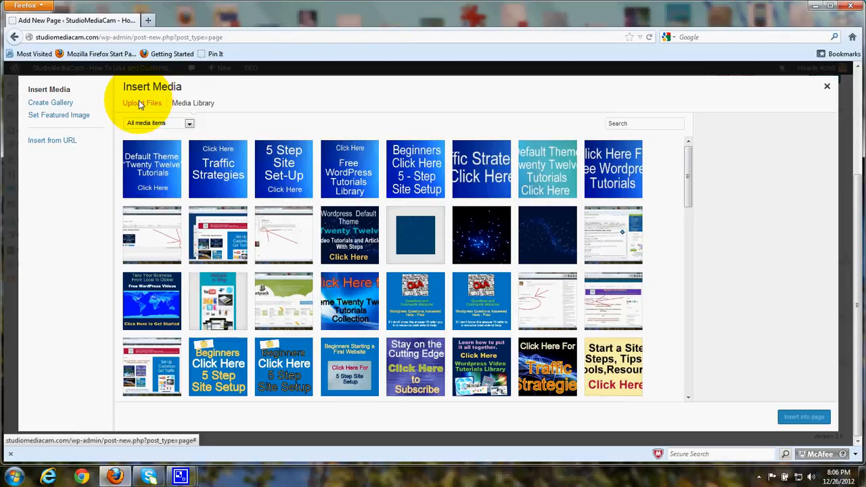
{"action": "left_click", "coordinate": [142, 103]}
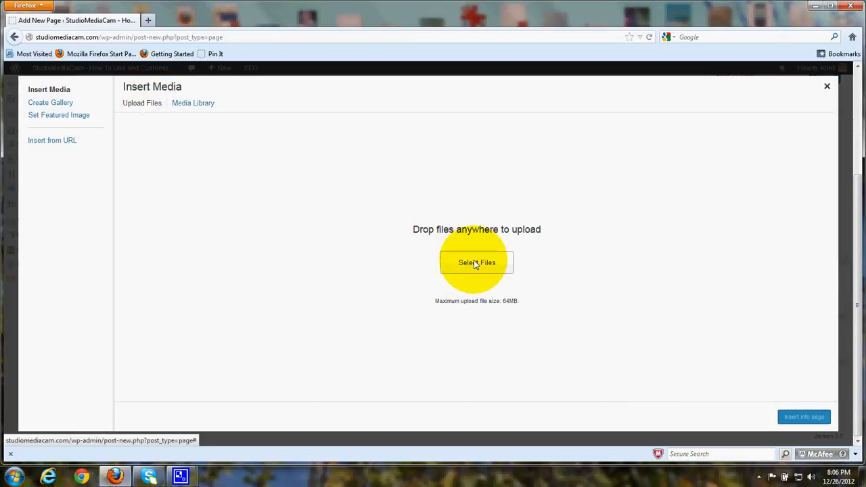
Browse to the Desktop and pick the 1smartphoneviewcropped image in the File Upload dialog.
{"action": "left_click", "coordinate": [477, 263]}
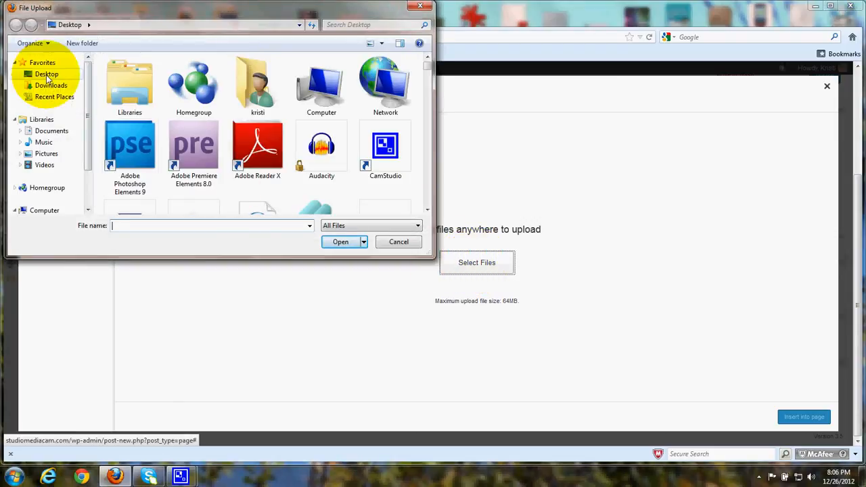
{"action": "left_click", "coordinate": [46, 74]}
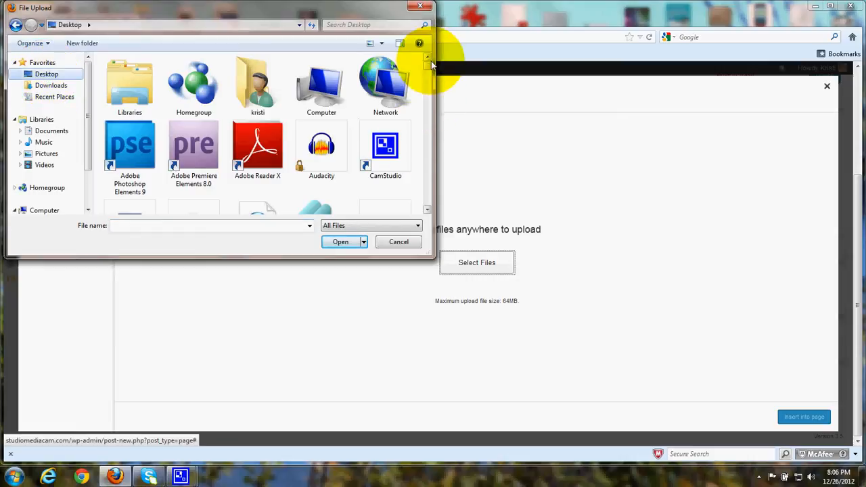
{"action": "scroll", "scroll_direction": "down", "scroll_amount": 3}
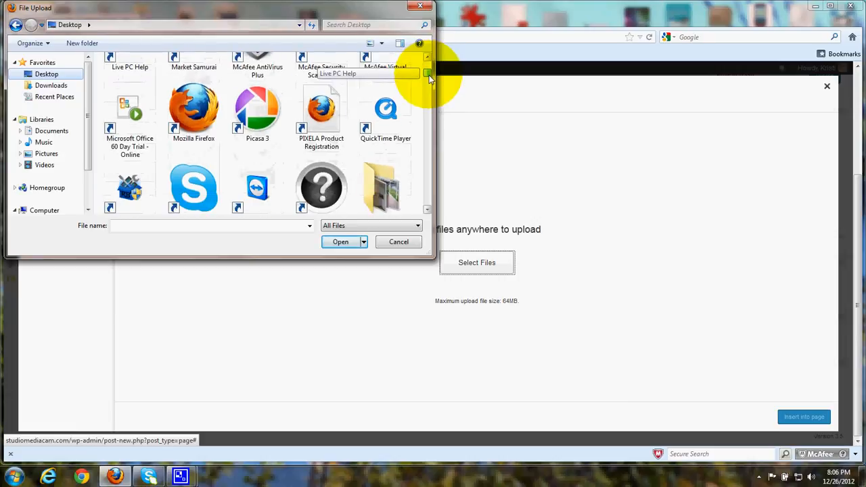
{"action": "scroll", "scroll_direction": "down", "scroll_amount": 3}
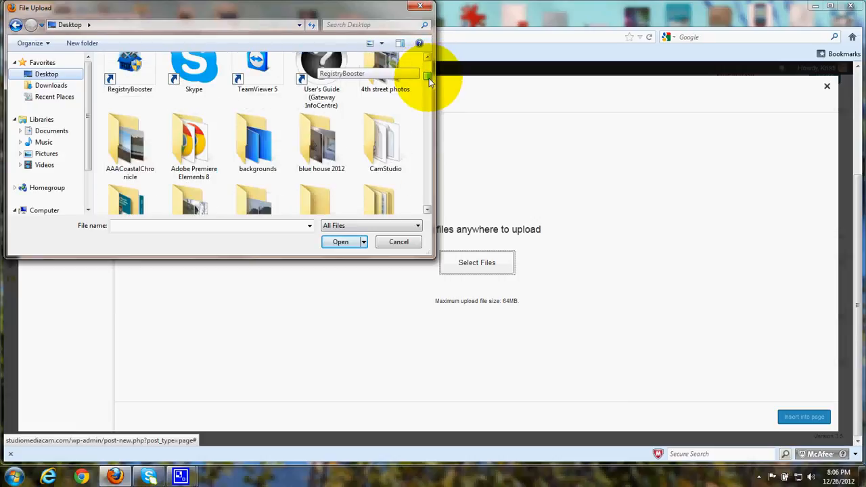
{"action": "scroll", "scroll_direction": "down", "scroll_amount": 3}
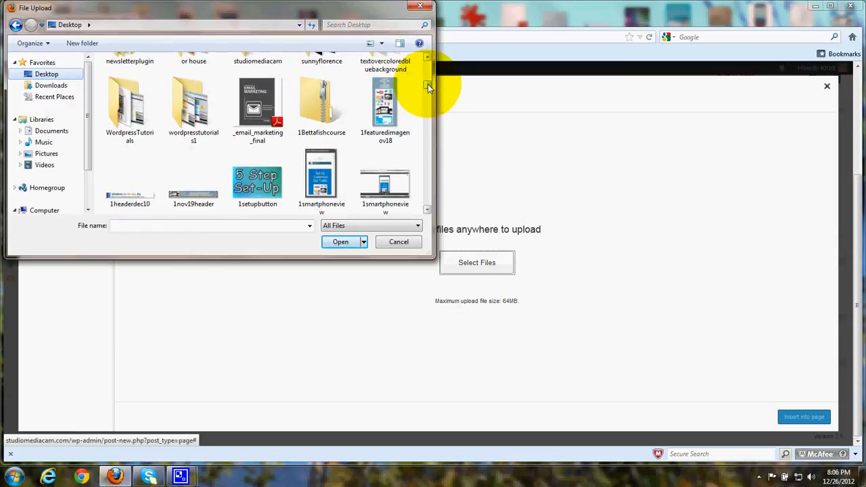
{"action": "scroll", "scroll_direction": "down", "scroll_amount": 3}
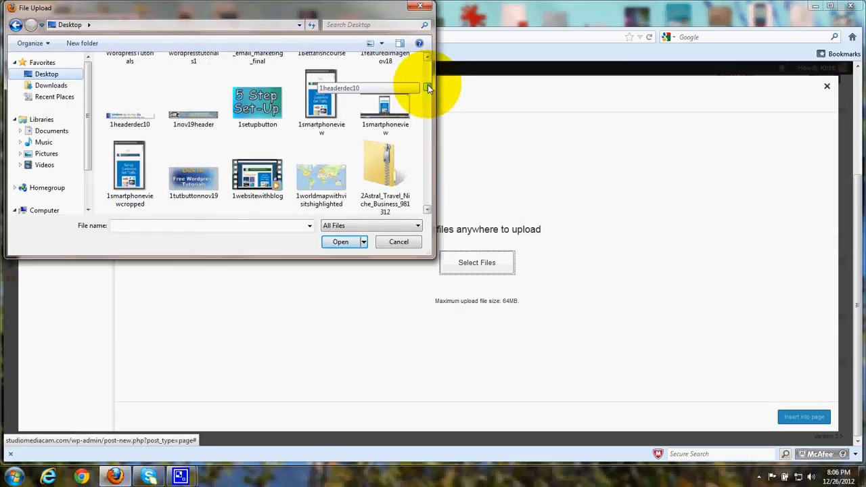
{"action": "left_click", "coordinate": [130, 165]}
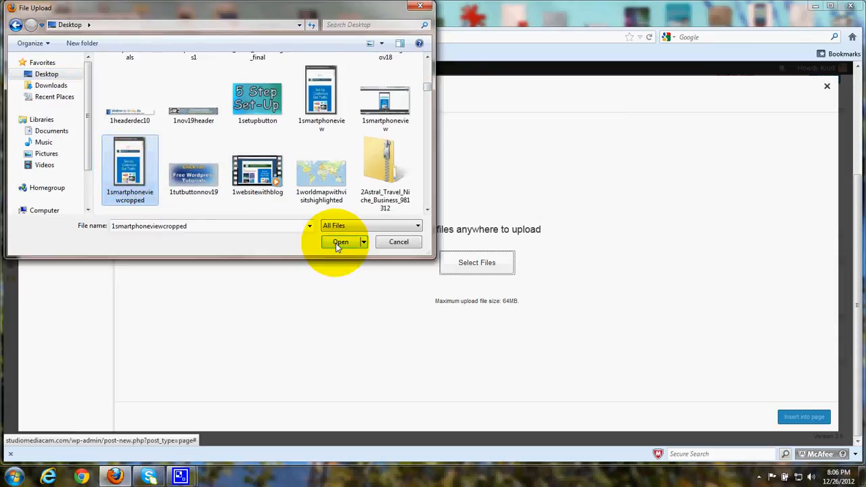
Upload 1smartphoneviewcropped and insert it into the page draft.
{"action": "left_click", "coordinate": [341, 242]}
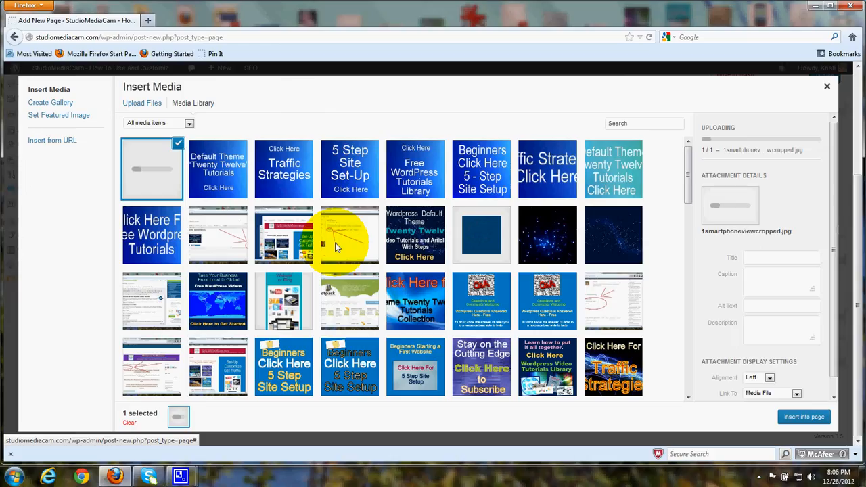
{"action": "mouse_move", "coordinate": [171, 191]}
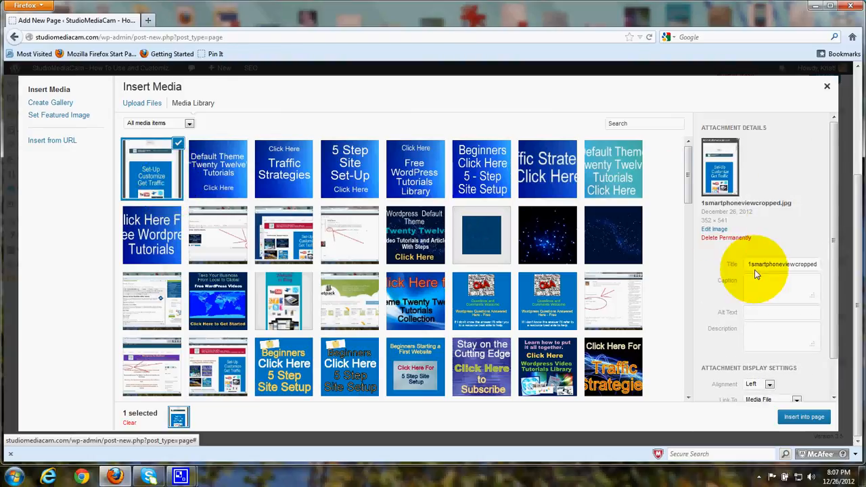
{"action": "mouse_move", "coordinate": [771, 268]}
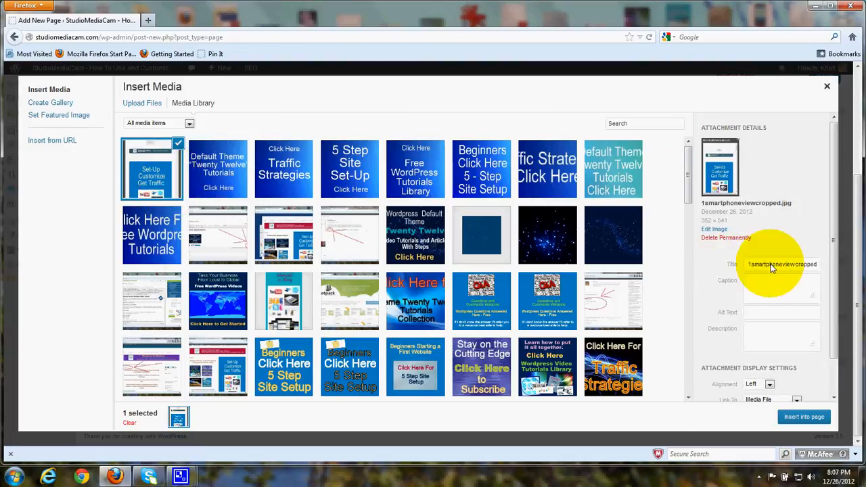
{"action": "mouse_move", "coordinate": [765, 314]}
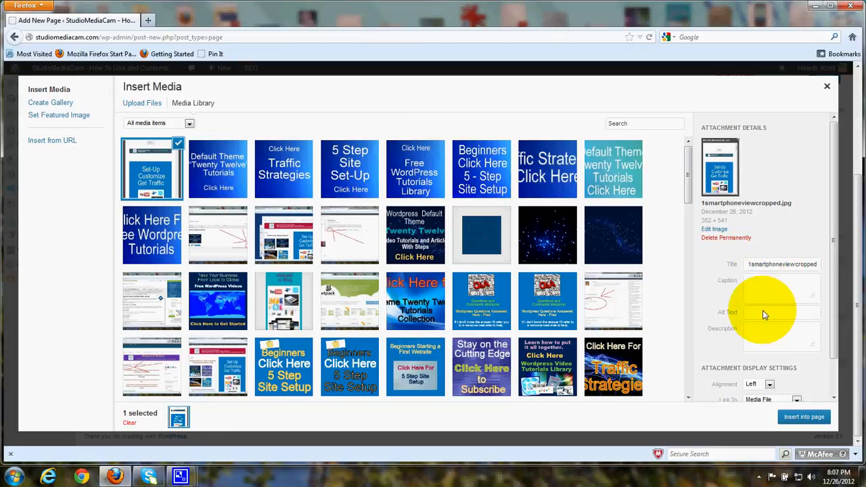
{"action": "mouse_move", "coordinate": [755, 292]}
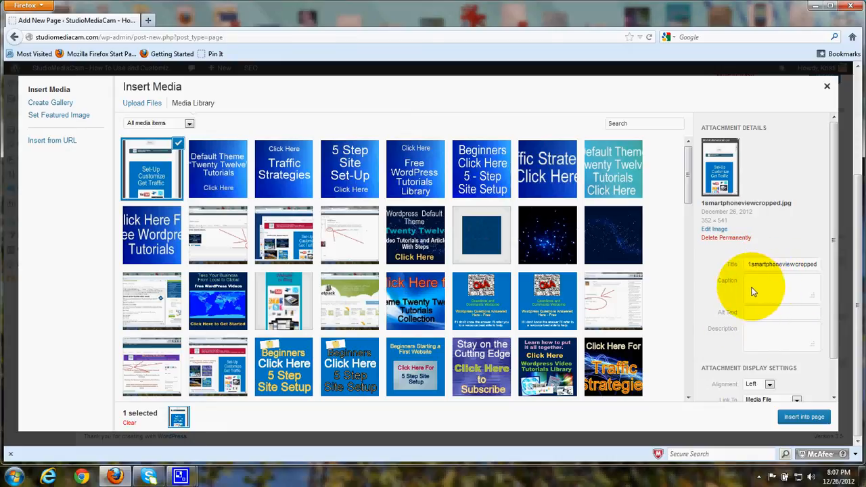
{"action": "mouse_move", "coordinate": [752, 347]}
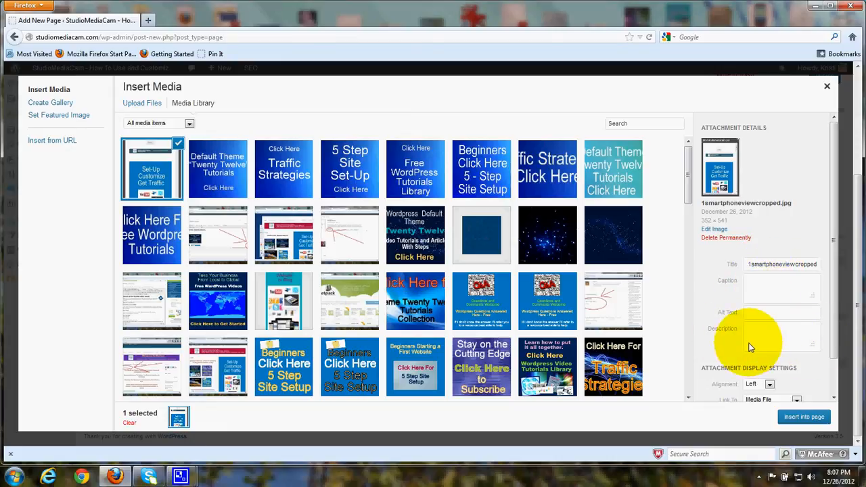
{"action": "mouse_move", "coordinate": [804, 417]}
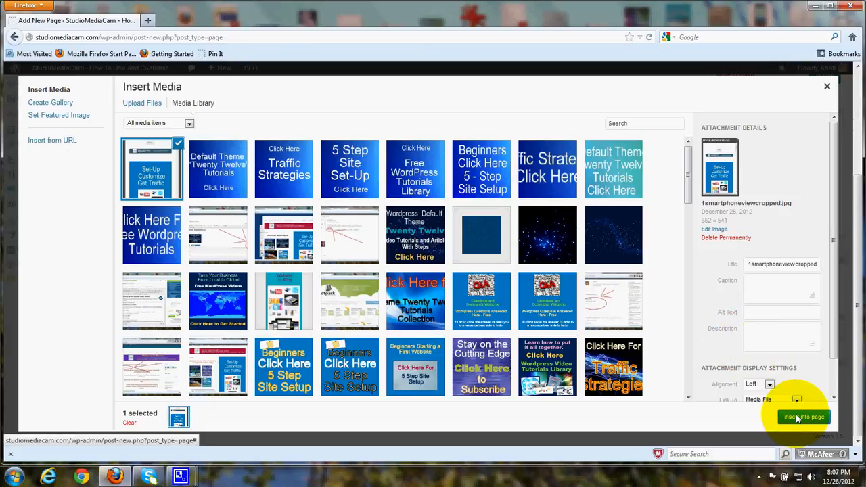
{"action": "left_click", "coordinate": [804, 417]}
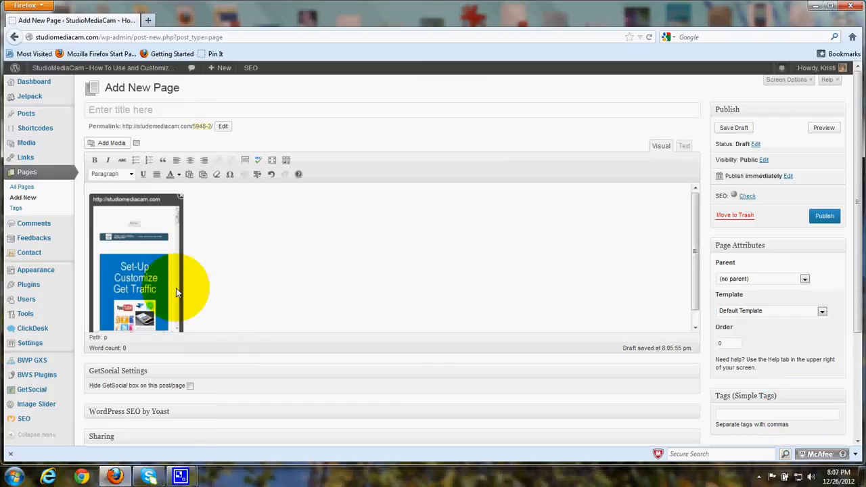
{"action": "mouse_move", "coordinate": [241, 249]}
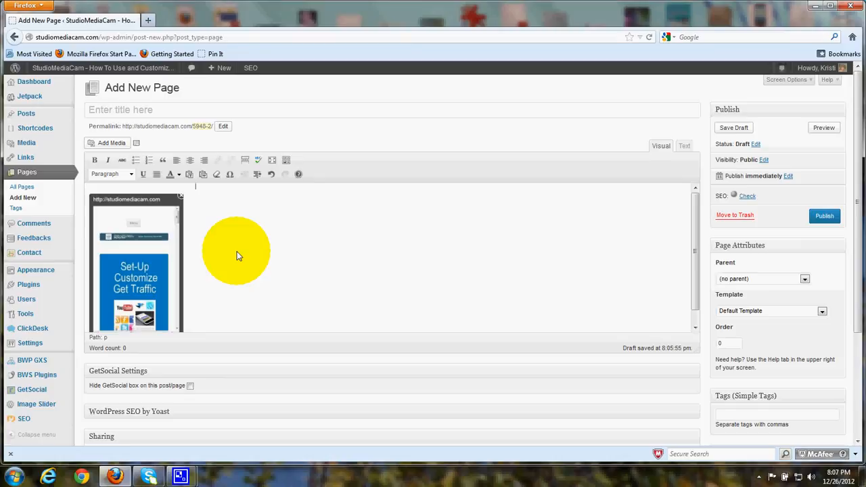
{"action": "mouse_move", "coordinate": [209, 235]}
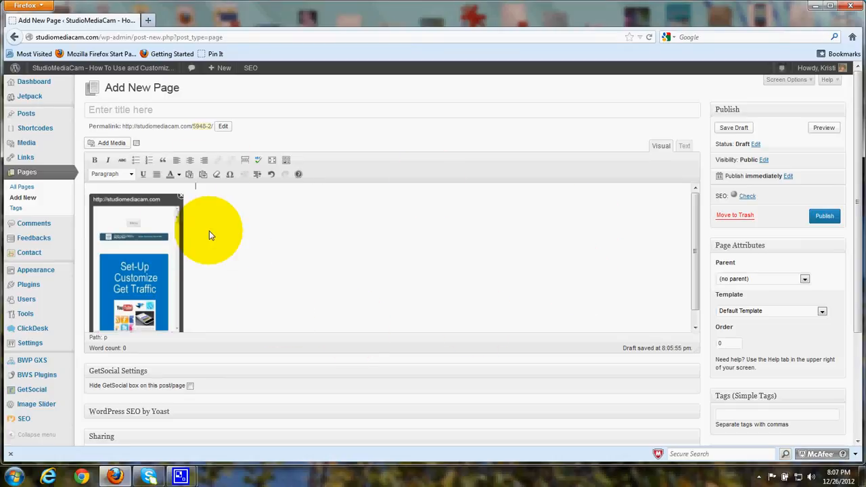
{"action": "mouse_move", "coordinate": [268, 210]}
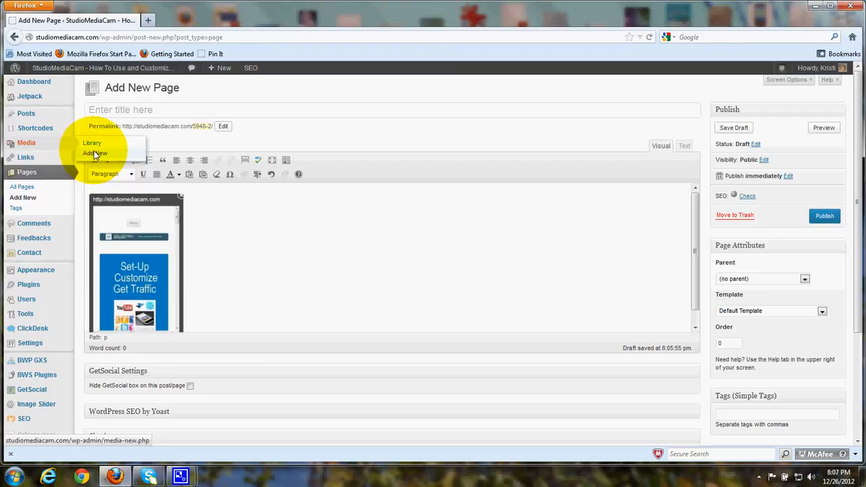
Go to Upload New Media, browse to the Desktop, then cancel the file chooser with nothing picked.
{"action": "left_click", "coordinate": [95, 153]}
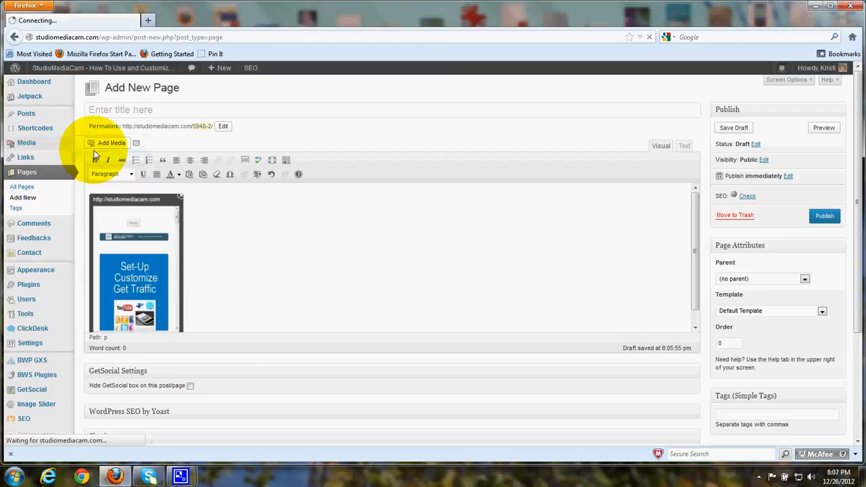
{"action": "left_click", "coordinate": [107, 143]}
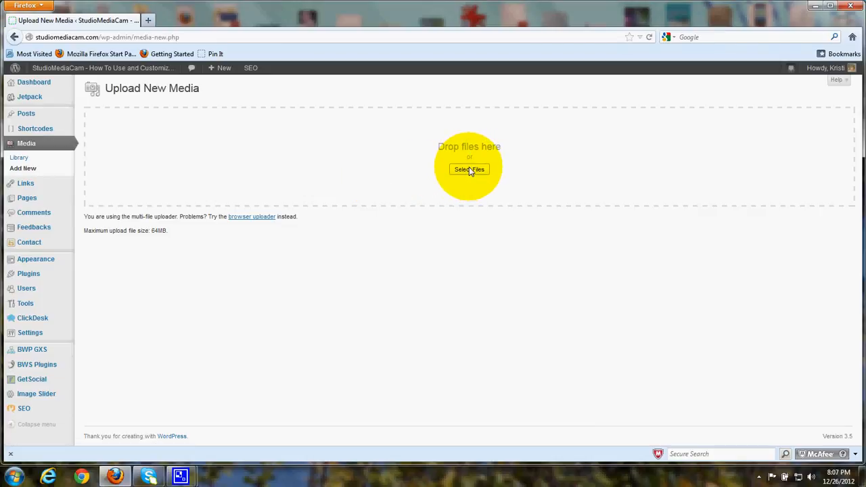
{"action": "left_click", "coordinate": [469, 169]}
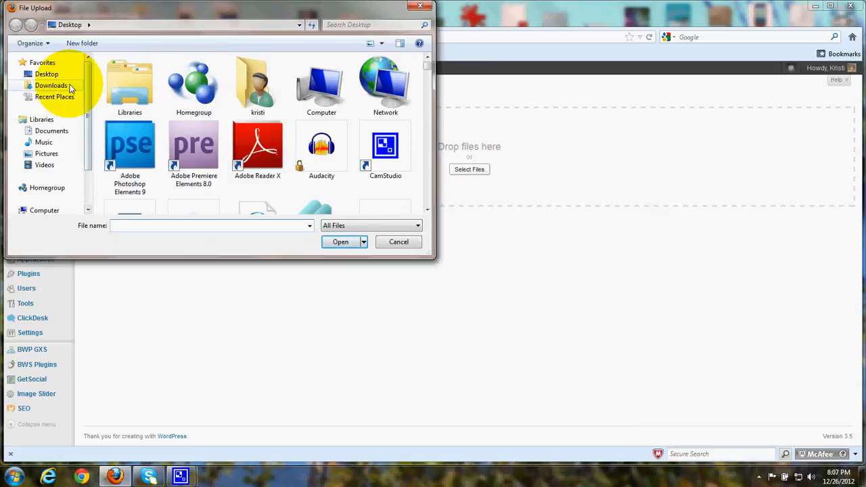
{"action": "left_click", "coordinate": [46, 73]}
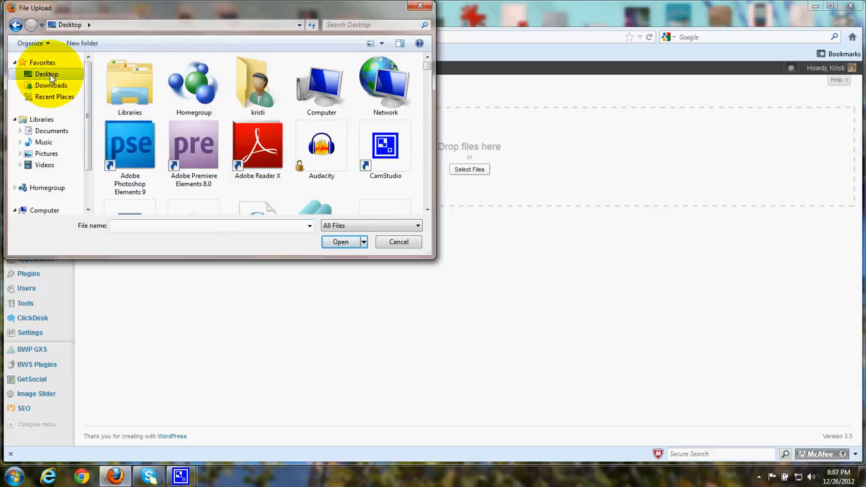
{"action": "mouse_move", "coordinate": [385, 243]}
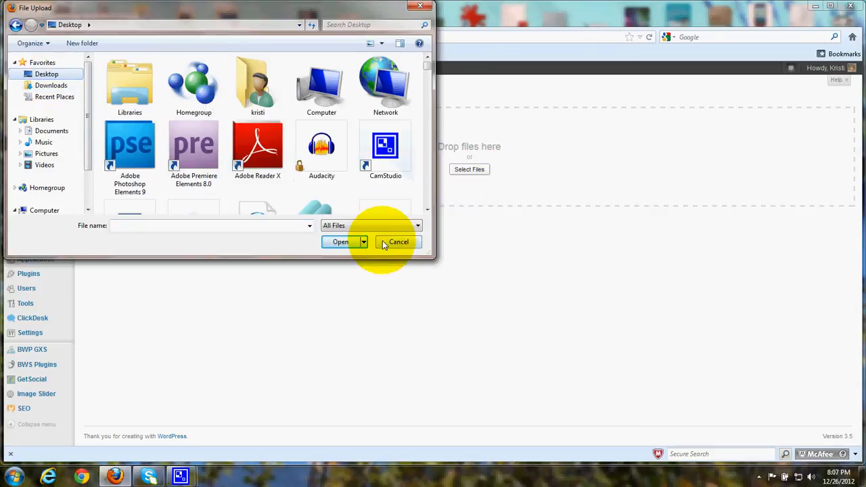
{"action": "left_click", "coordinate": [398, 241]}
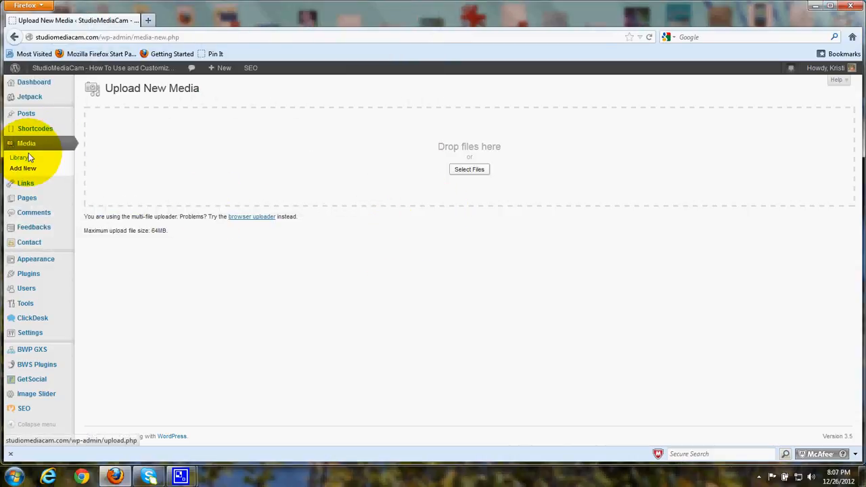
Show the Media Library filtered to Images, with the phone-view upload listed first.
{"action": "left_click", "coordinate": [19, 157]}
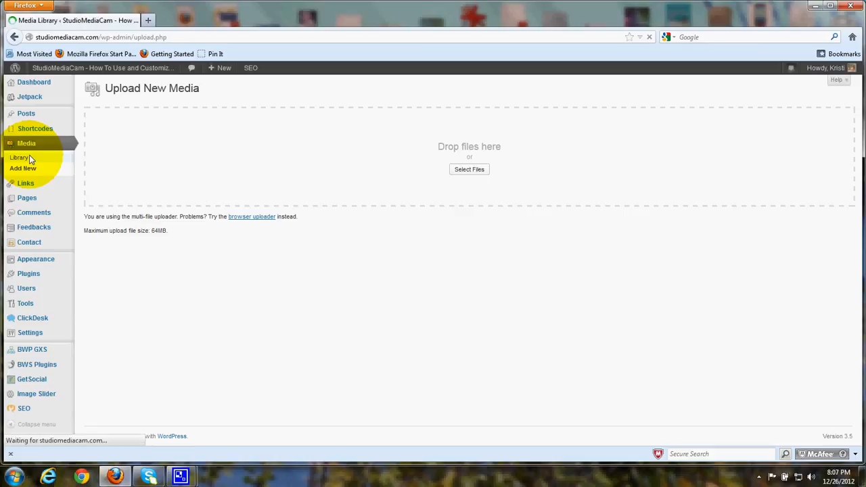
{"action": "left_click", "coordinate": [19, 157]}
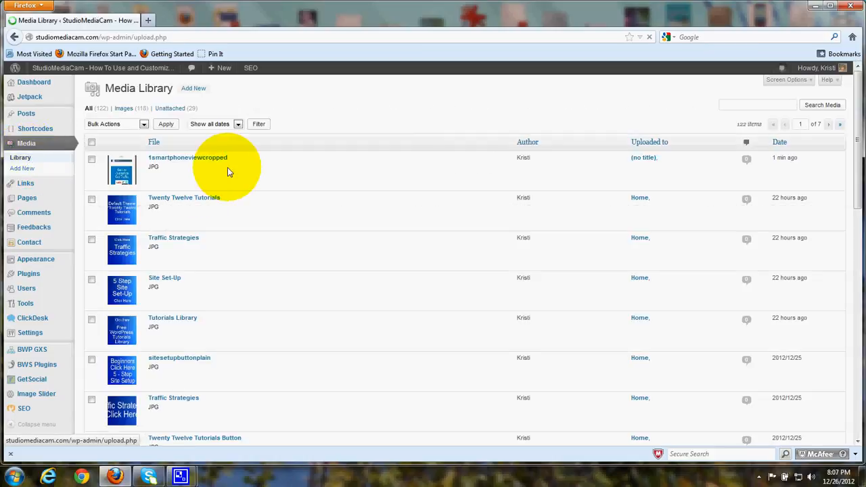
{"action": "mouse_move", "coordinate": [423, 264]}
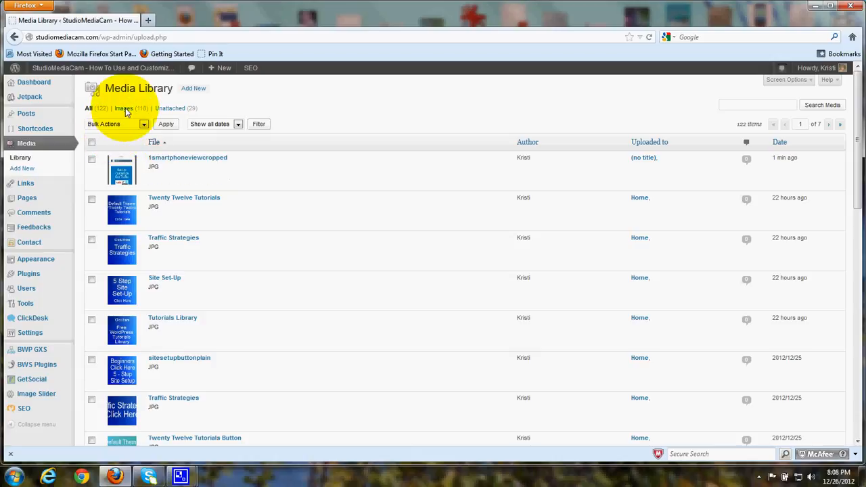
{"action": "left_click", "coordinate": [125, 108]}
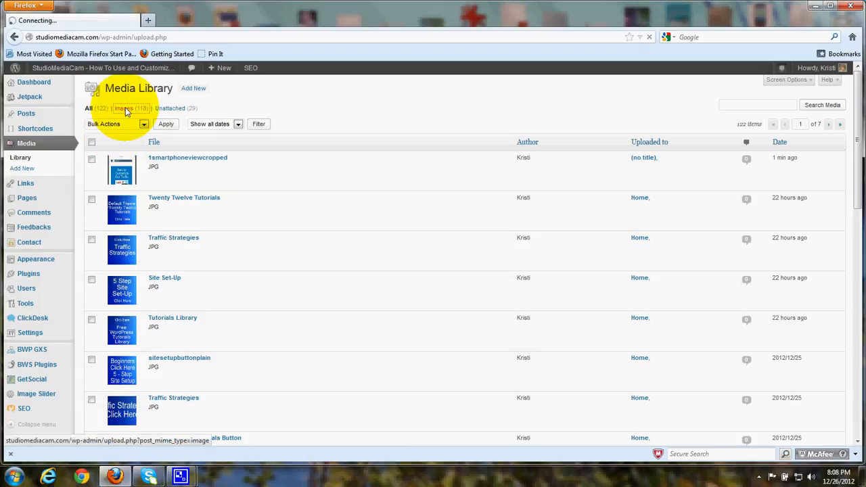
{"action": "left_click", "coordinate": [125, 109]}
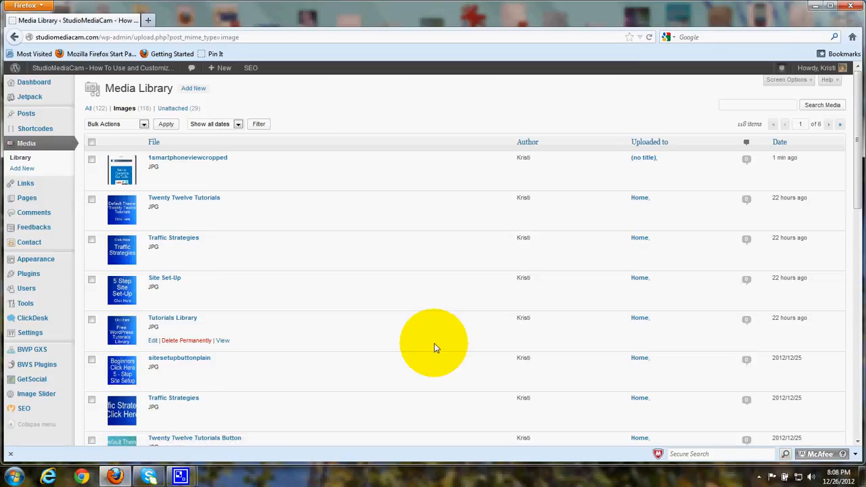
{"action": "mouse_move", "coordinate": [52, 197]}
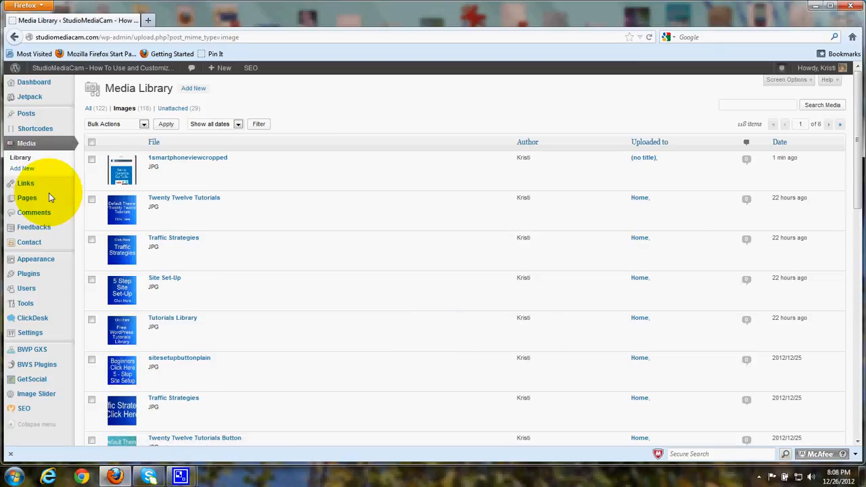
{"action": "mouse_move", "coordinate": [27, 197]}
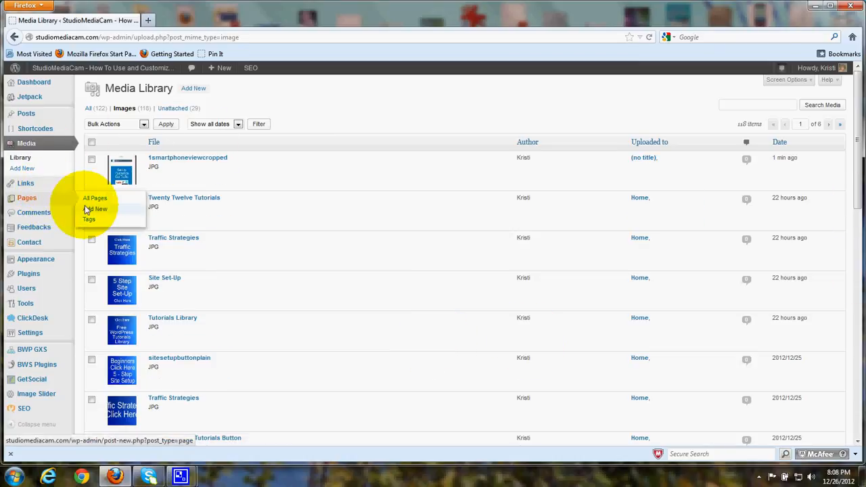
Start a new page via Pages > Add New and bring up its media inserter.
{"action": "left_click", "coordinate": [98, 209]}
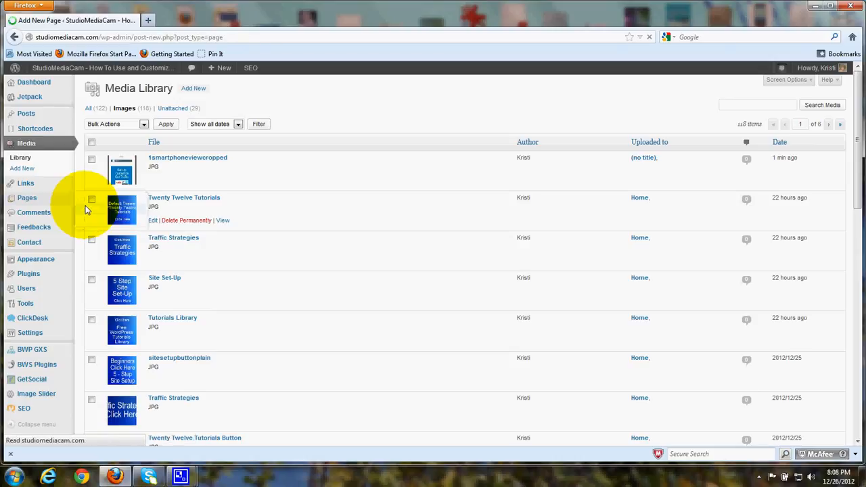
{"action": "left_click", "coordinate": [23, 198]}
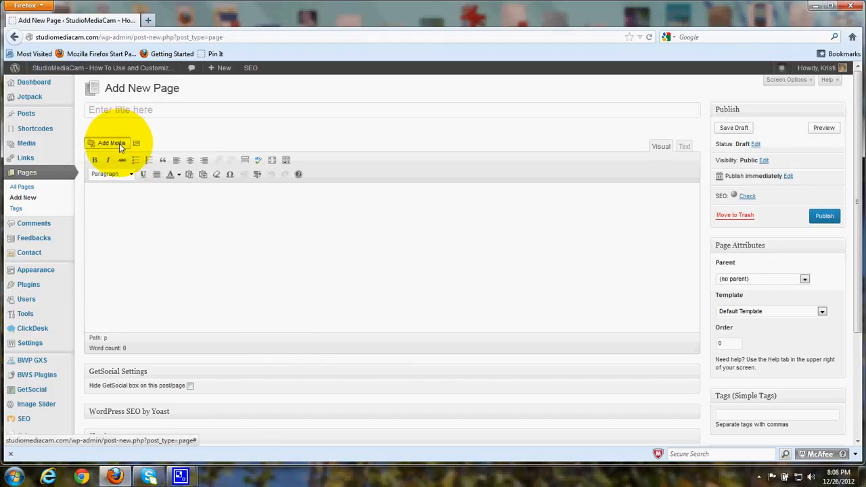
{"action": "left_click", "coordinate": [107, 144]}
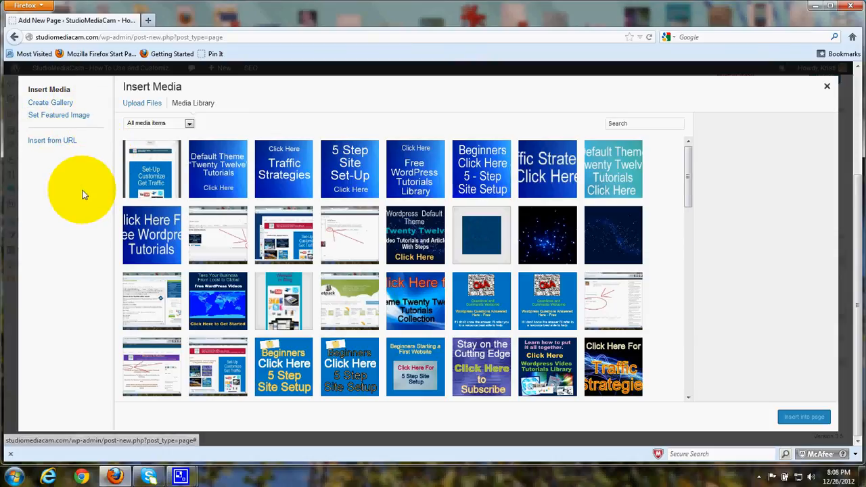
{"action": "mouse_move", "coordinate": [48, 120]}
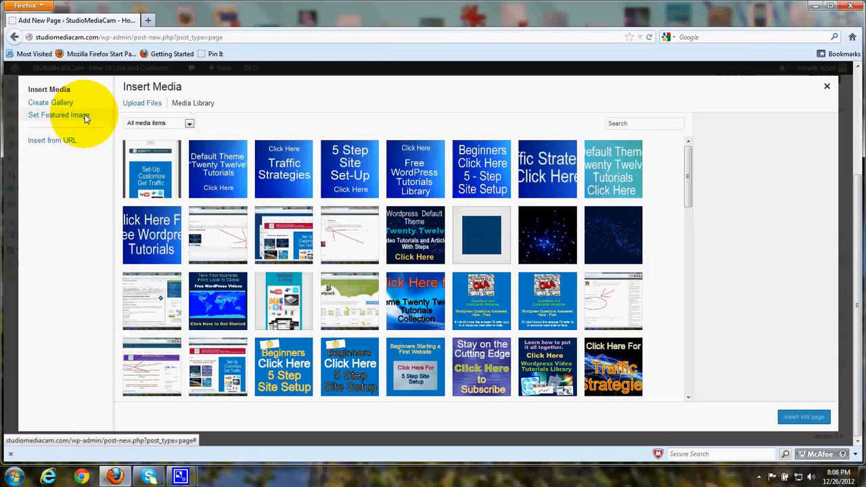
{"action": "mouse_move", "coordinate": [75, 116]}
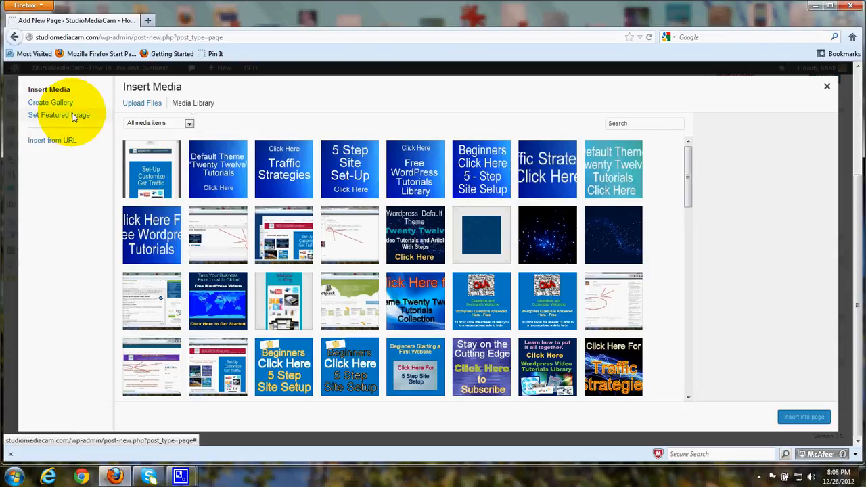
{"action": "mouse_move", "coordinate": [88, 174]}
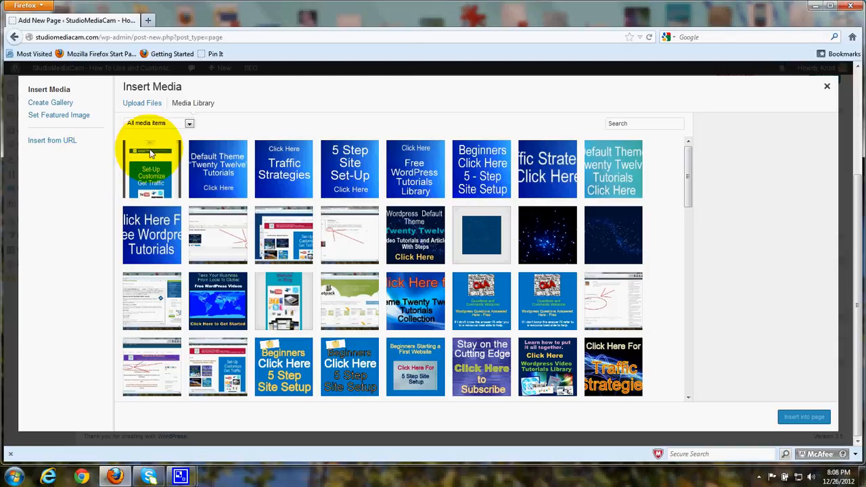
Insert the uploaded phone-view image into the new page, left-aligned at medium size.
{"action": "left_click", "coordinate": [152, 168]}
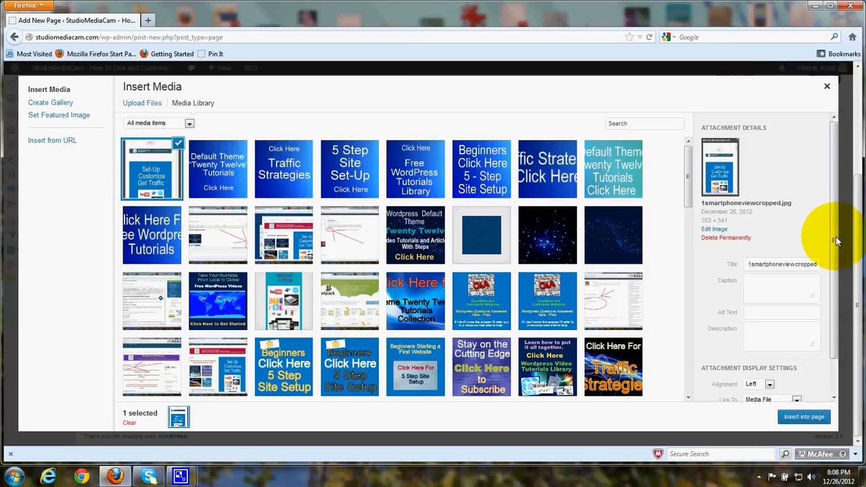
{"action": "scroll", "scroll_direction": "down", "scroll_amount": 3}
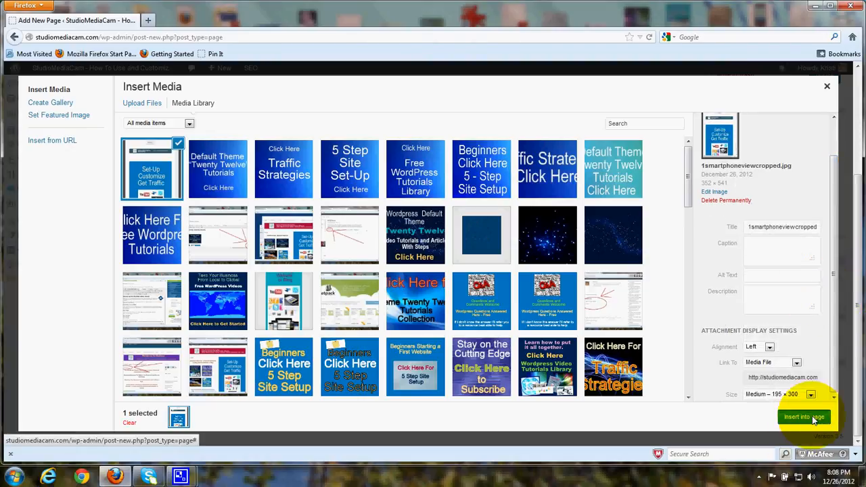
{"action": "left_click", "coordinate": [804, 417]}
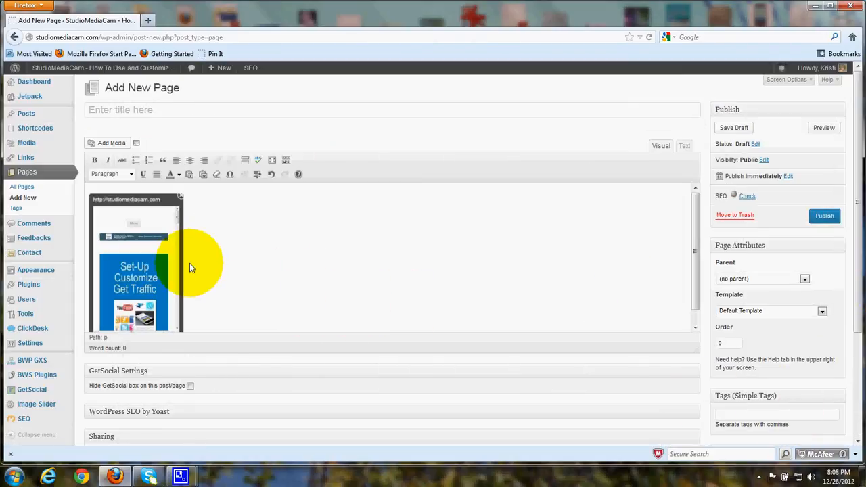
{"action": "mouse_move", "coordinate": [249, 276]}
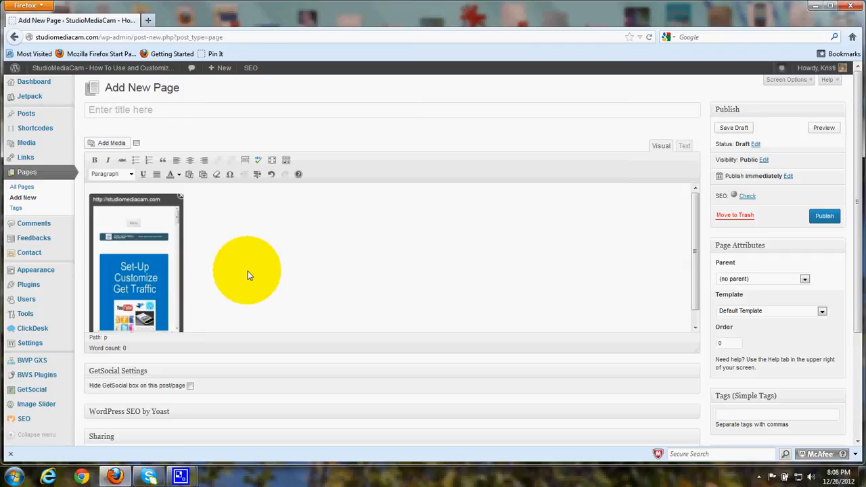
{"action": "mouse_move", "coordinate": [396, 321]}
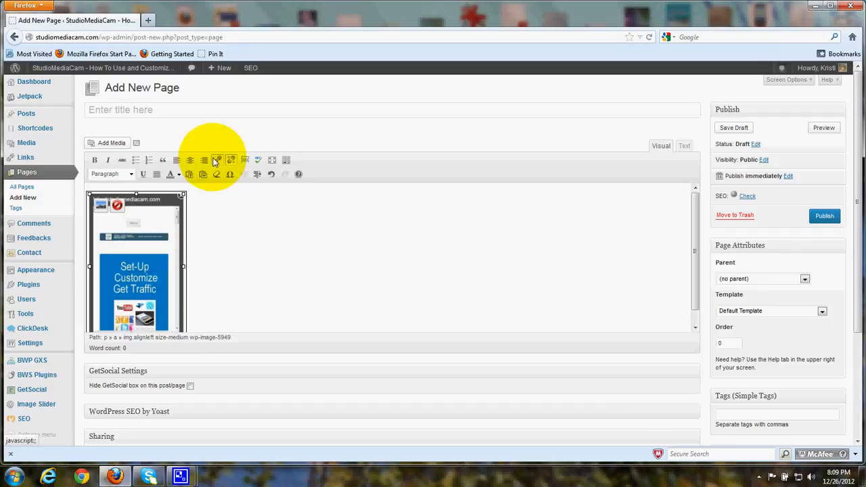
Select the inserted smartphone-view image so WordPress autosaves the page draft and generates its permalink.
{"action": "left_click", "coordinate": [217, 160]}
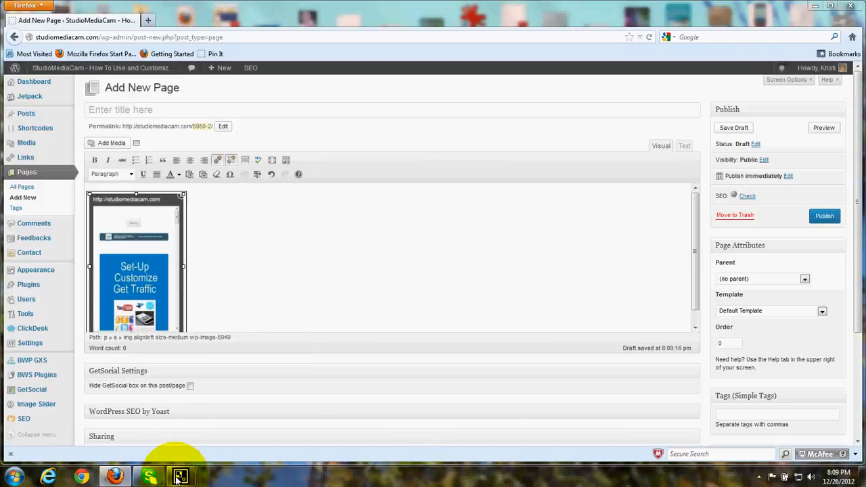
Restore the CamStudio recorder window showing the current capture's statistics.
{"action": "left_click", "coordinate": [181, 476]}
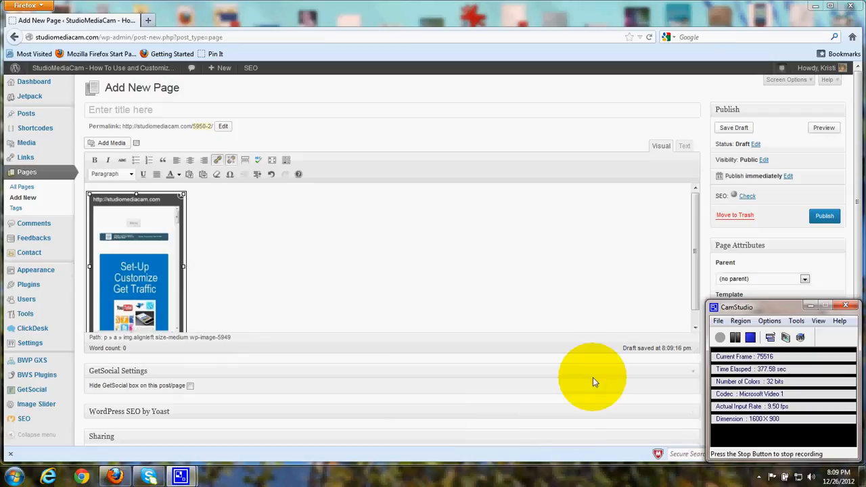
{"action": "mouse_move", "coordinate": [589, 382]}
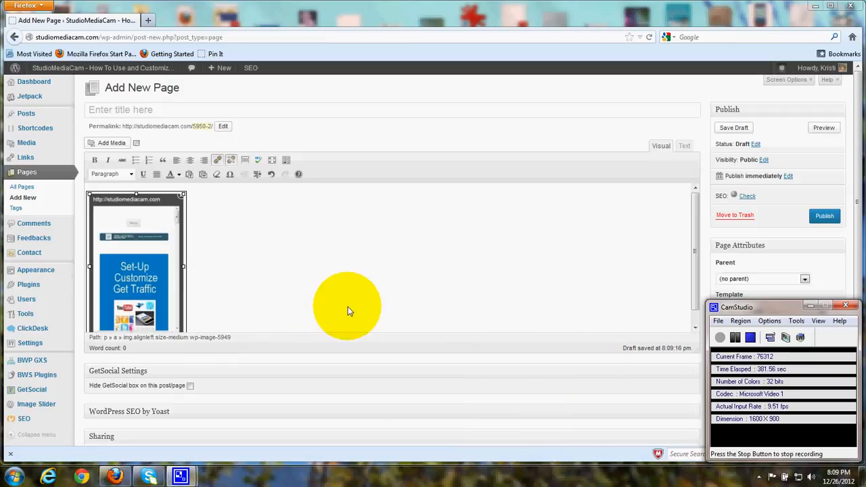
{"action": "mouse_move", "coordinate": [403, 312]}
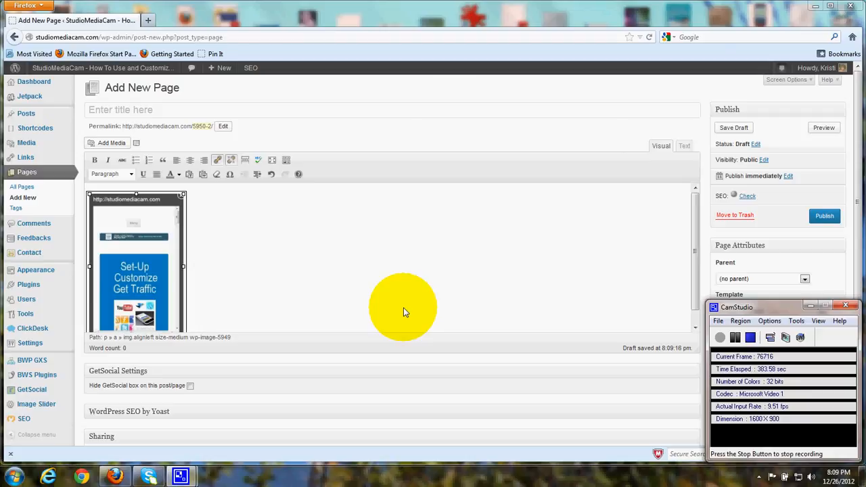
{"action": "mouse_move", "coordinate": [598, 325]}
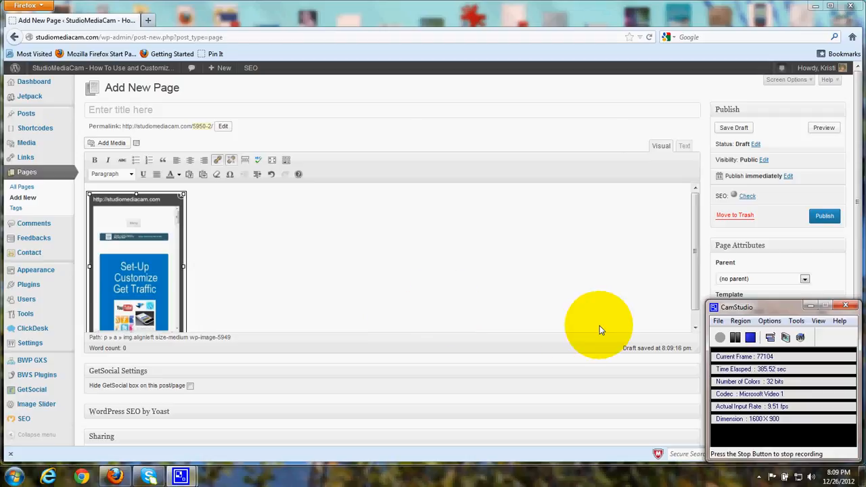
{"action": "mouse_move", "coordinate": [649, 414]}
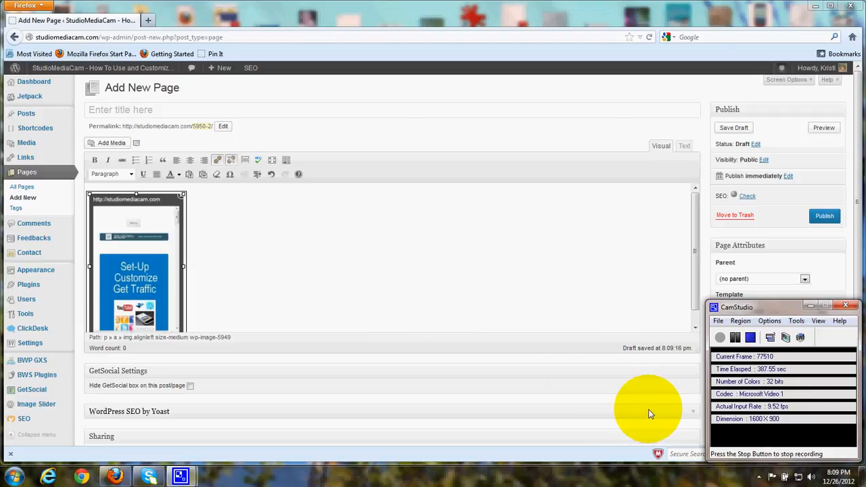